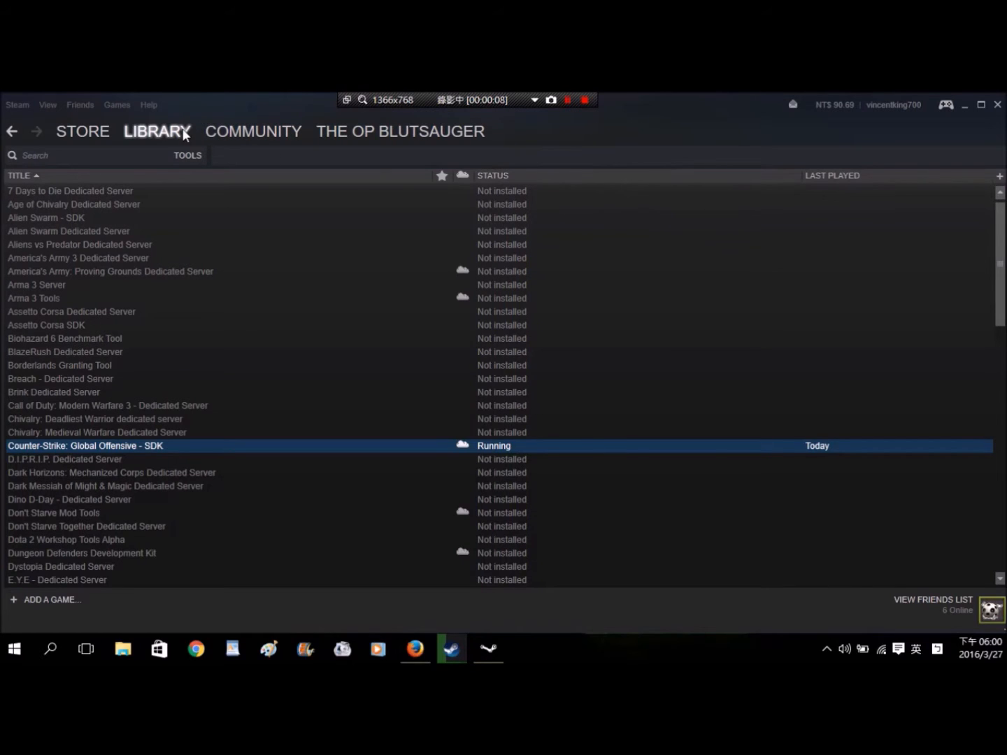
# Filter the Steam library to show only Tools.
pyautogui.click(157, 130)
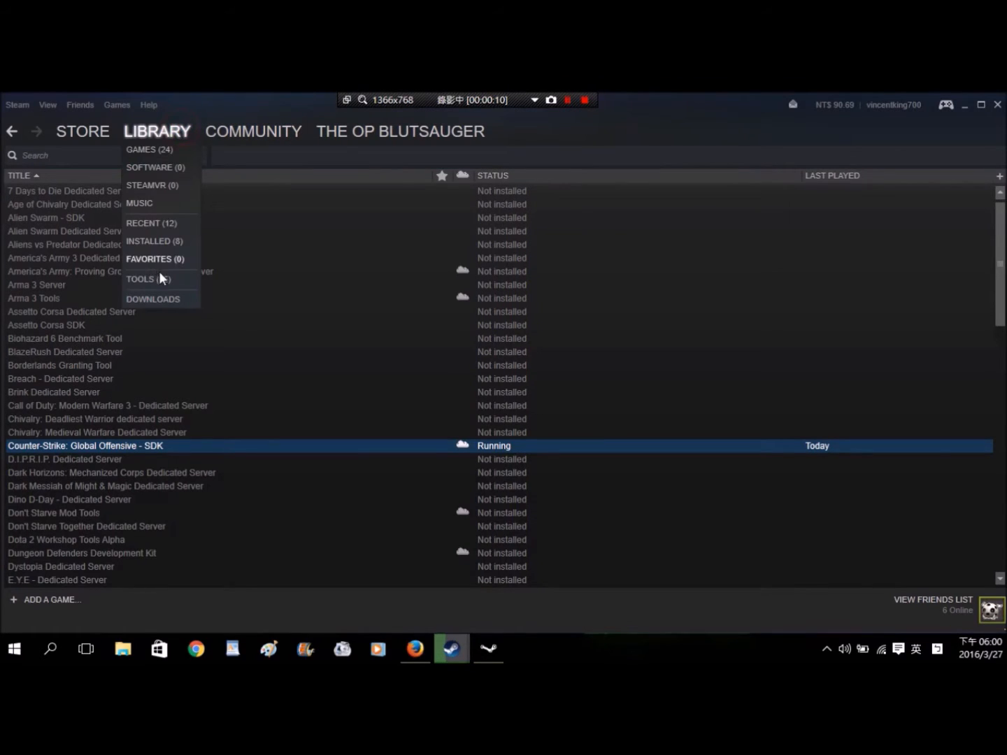
pyautogui.click(140, 280)
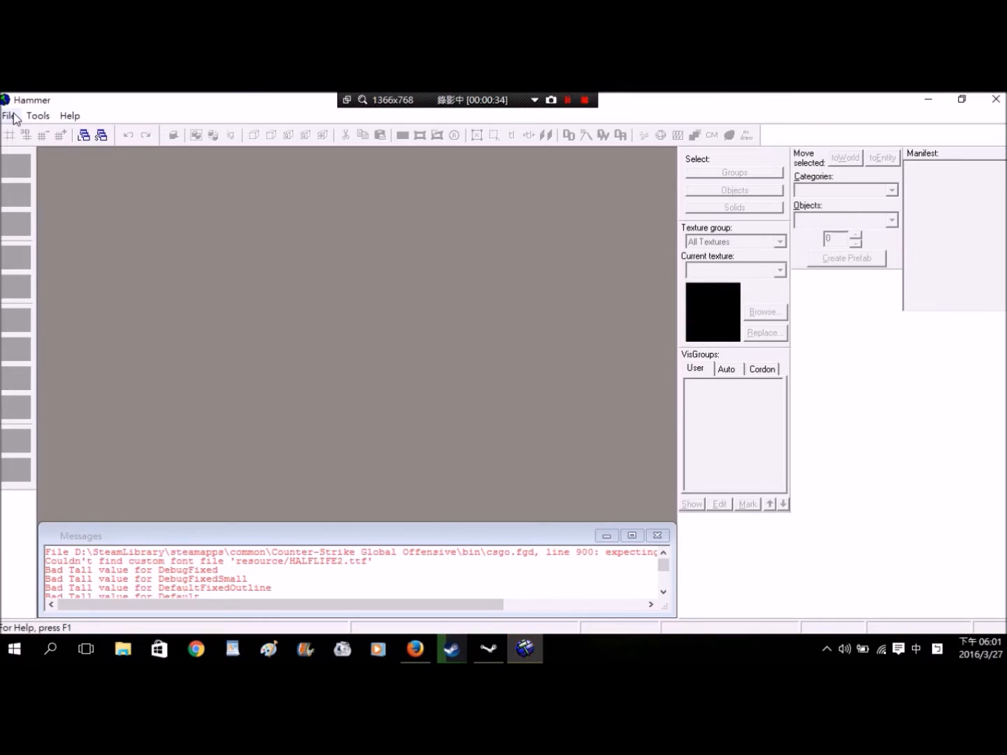
# Create a new blank map via File > New.
pyautogui.click(8, 115)
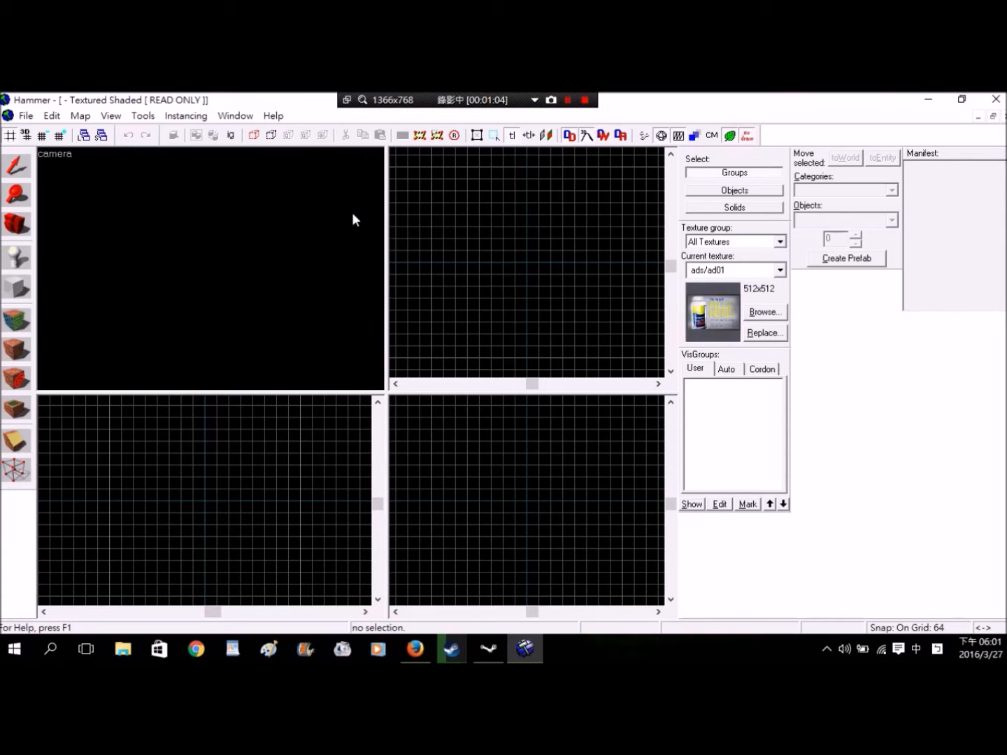
pyautogui.moveTo(204, 212)
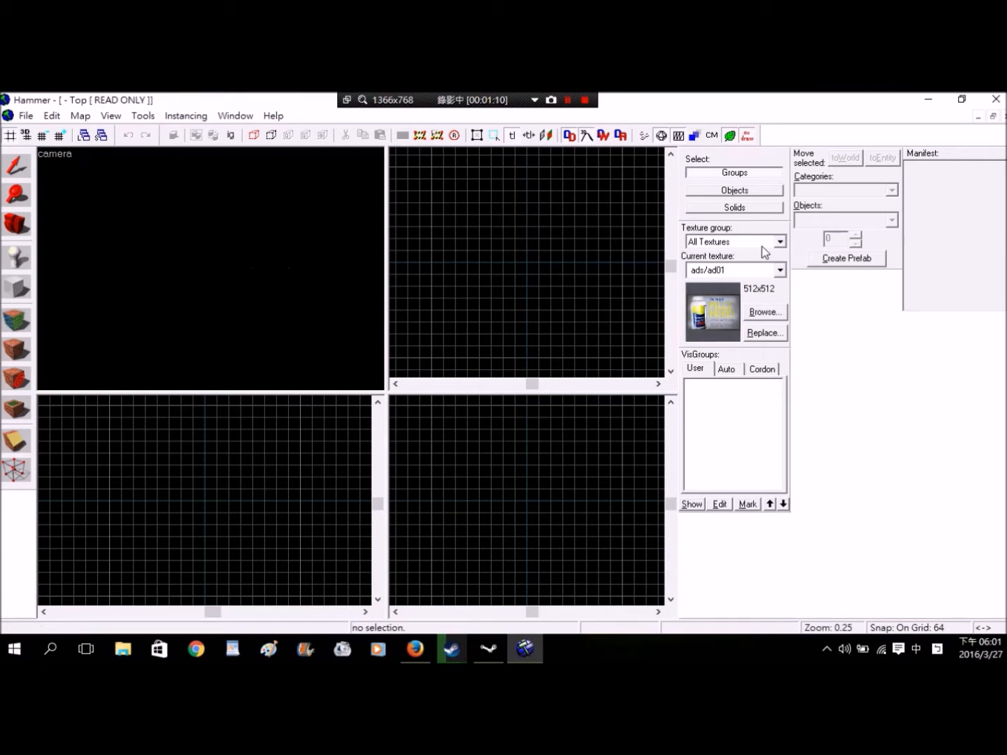
# Choose de_dust/templewall02 from the Materials group and drag out a large block in the Top view.
pyautogui.click(781, 240)
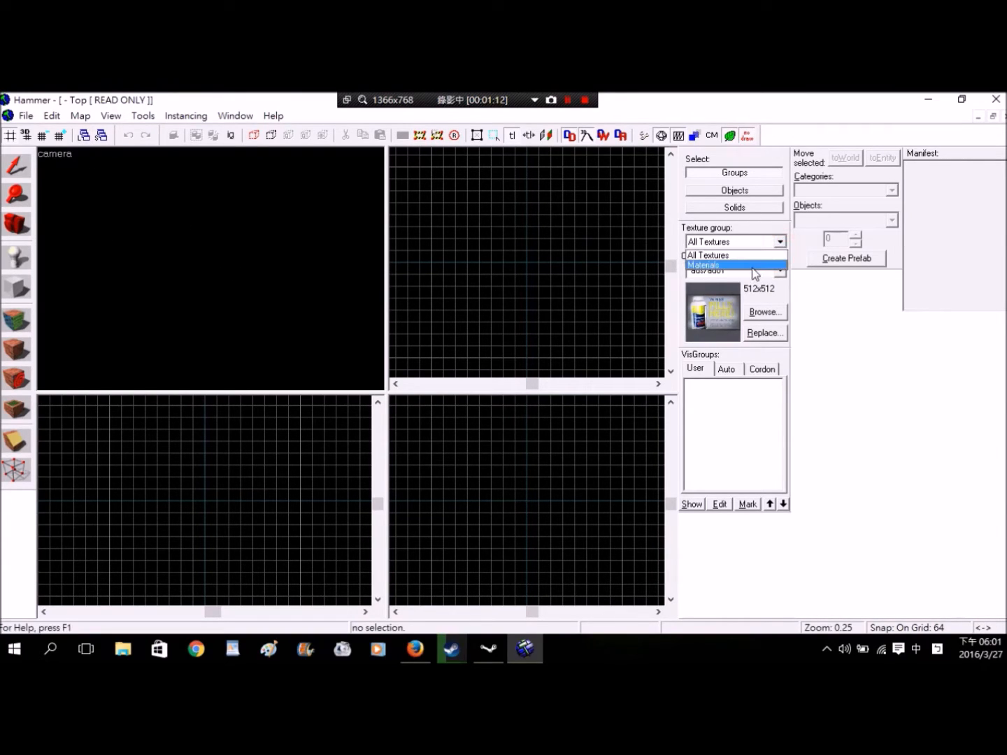
pyautogui.click(702, 265)
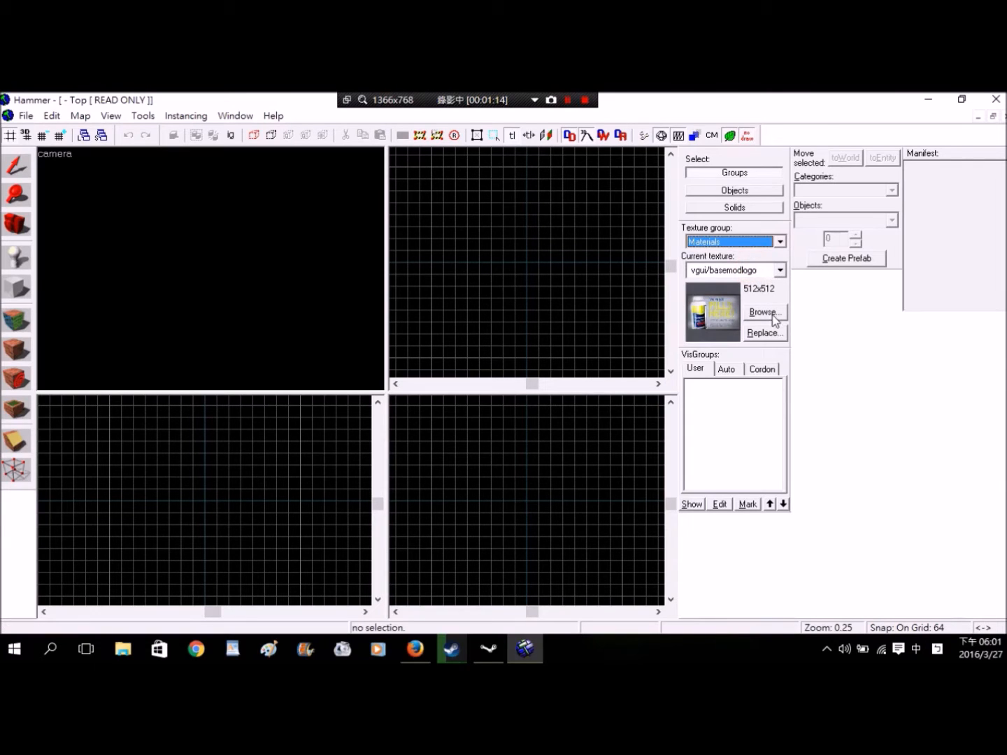
pyautogui.click(763, 312)
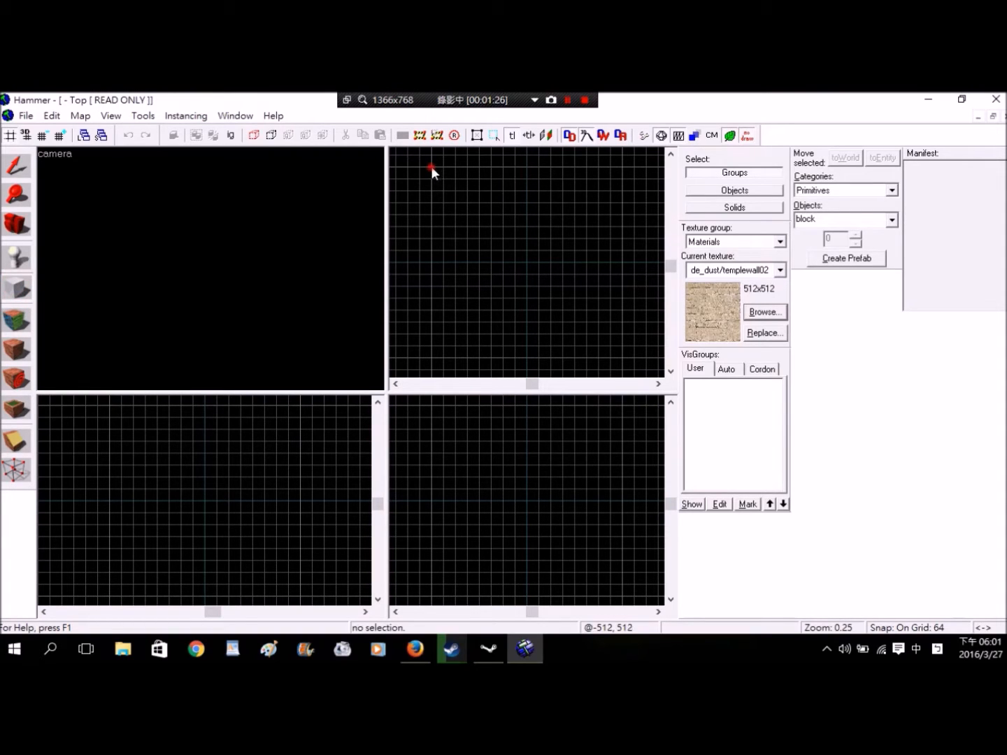
pyautogui.moveTo(431, 168); pyautogui.dragTo(630, 361)
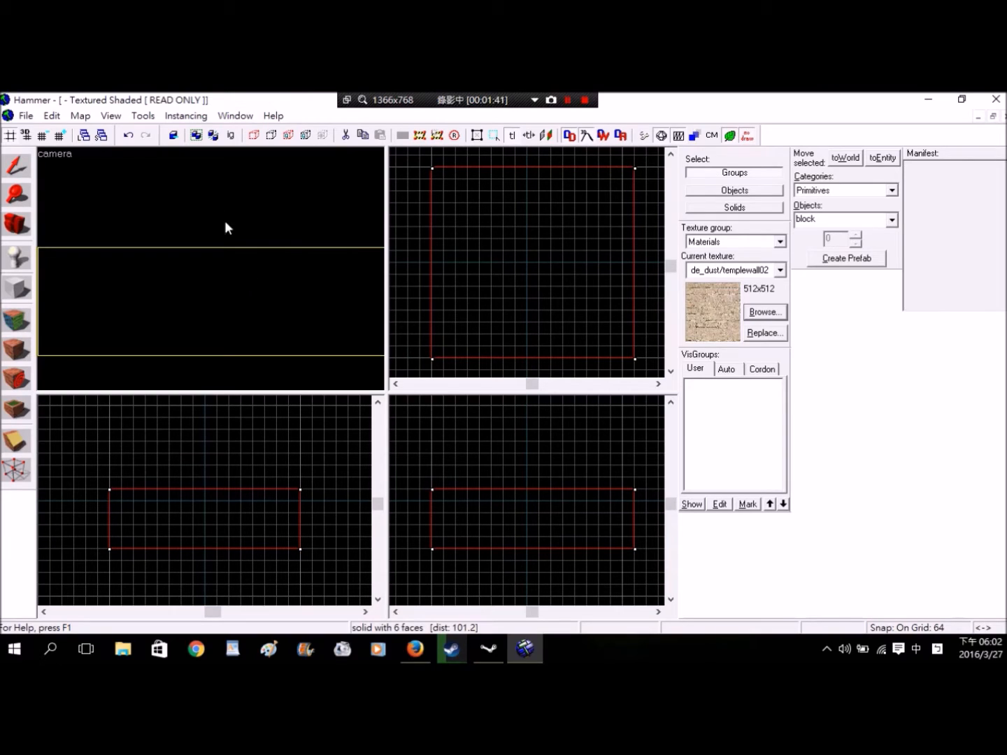
pyautogui.moveTo(97, 174)
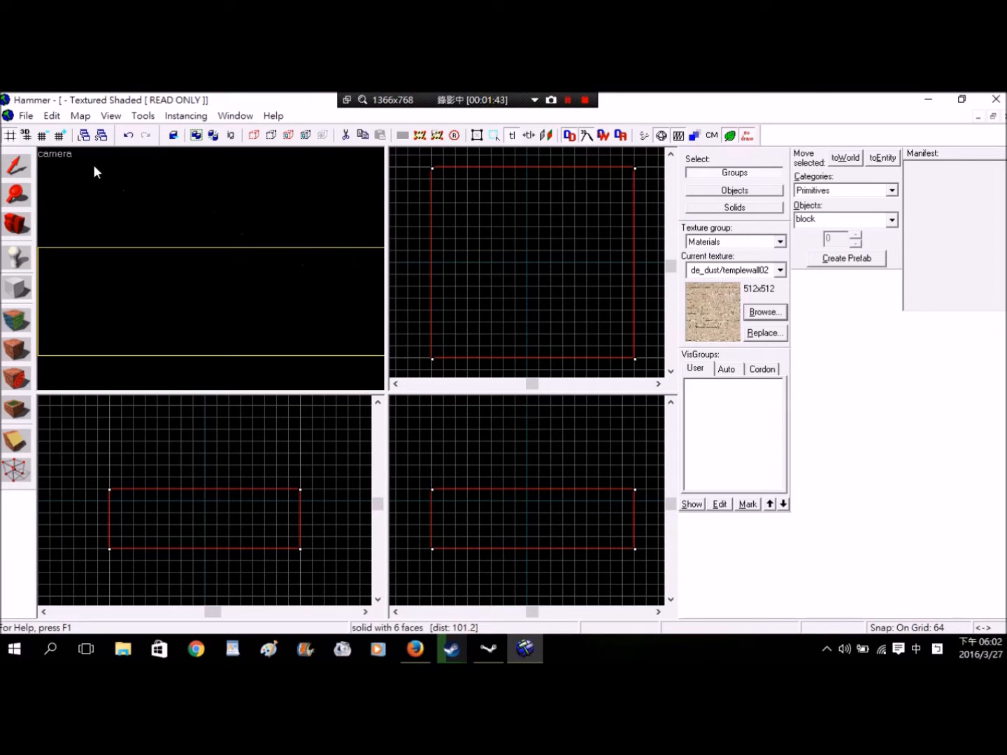
pyautogui.moveTo(78, 162)
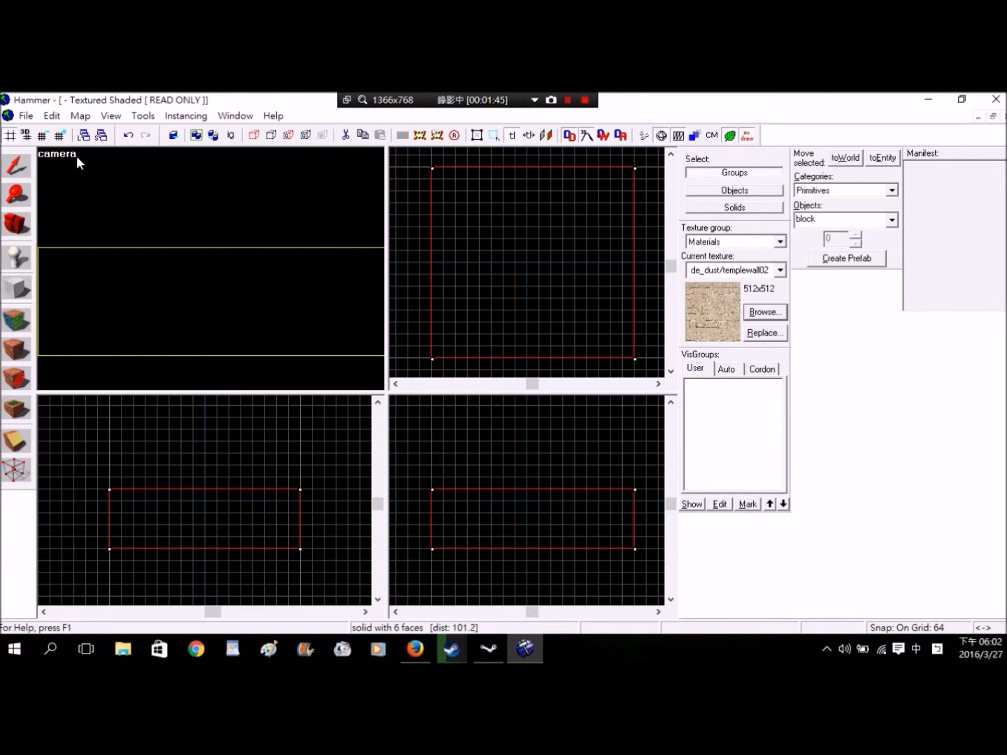
# Set the camera view to 3D Shaded Textured Polygons.
pyautogui.click(56, 154)
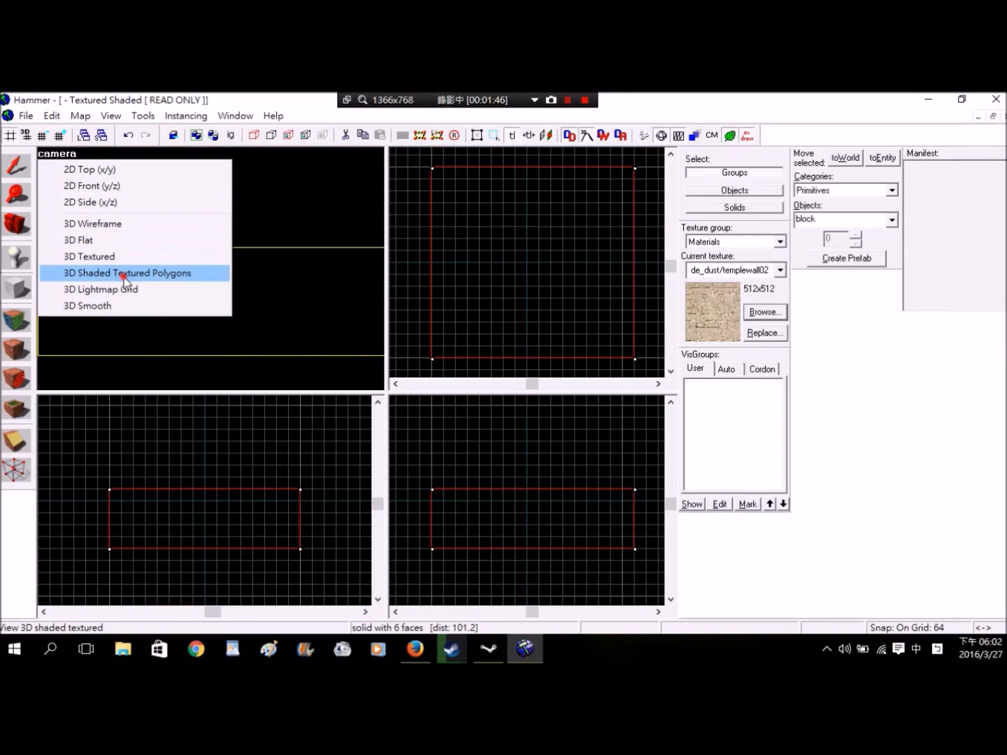
pyautogui.click(126, 273)
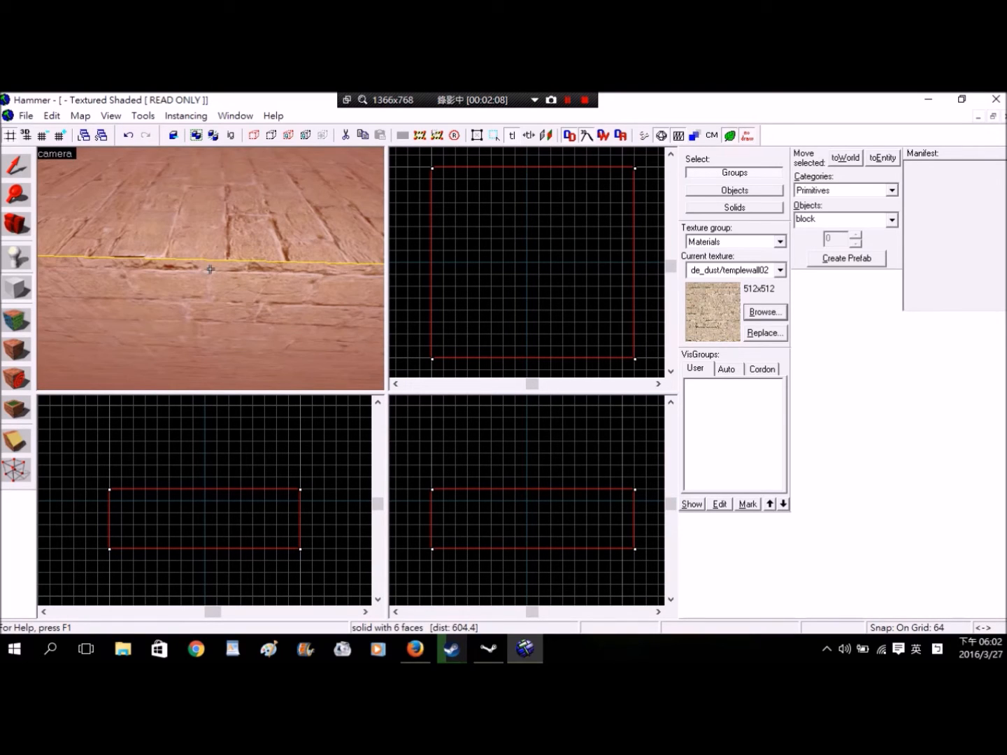
pyautogui.moveTo(355, 258)
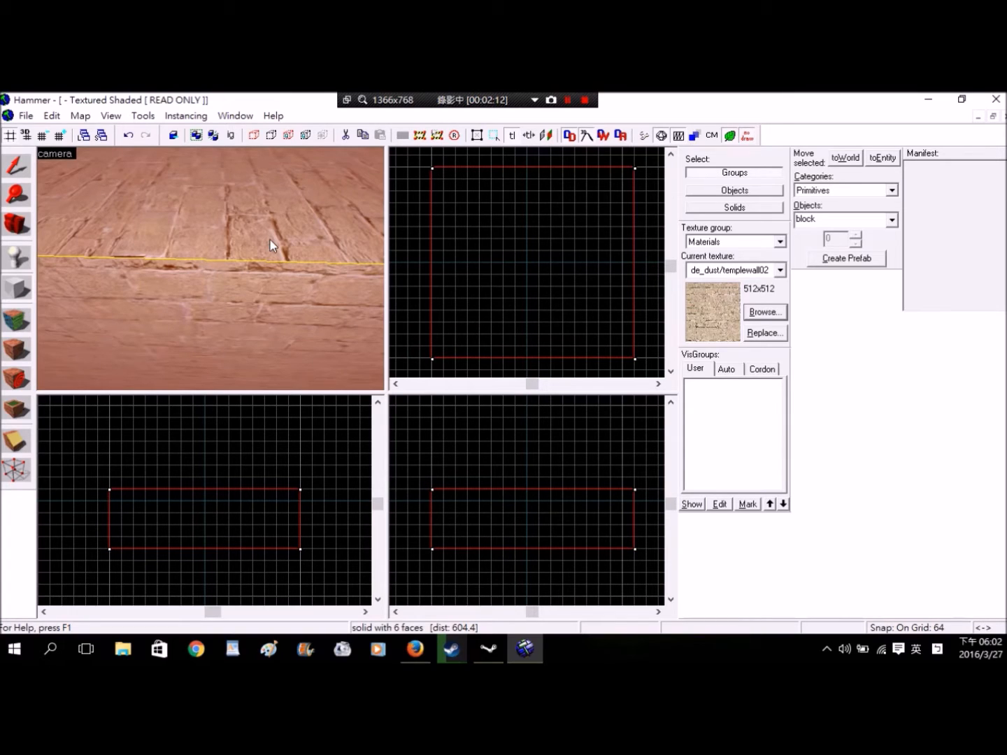
# Select the block and make it hollow with 16-unit-thick walls.
pyautogui.click(269, 315)
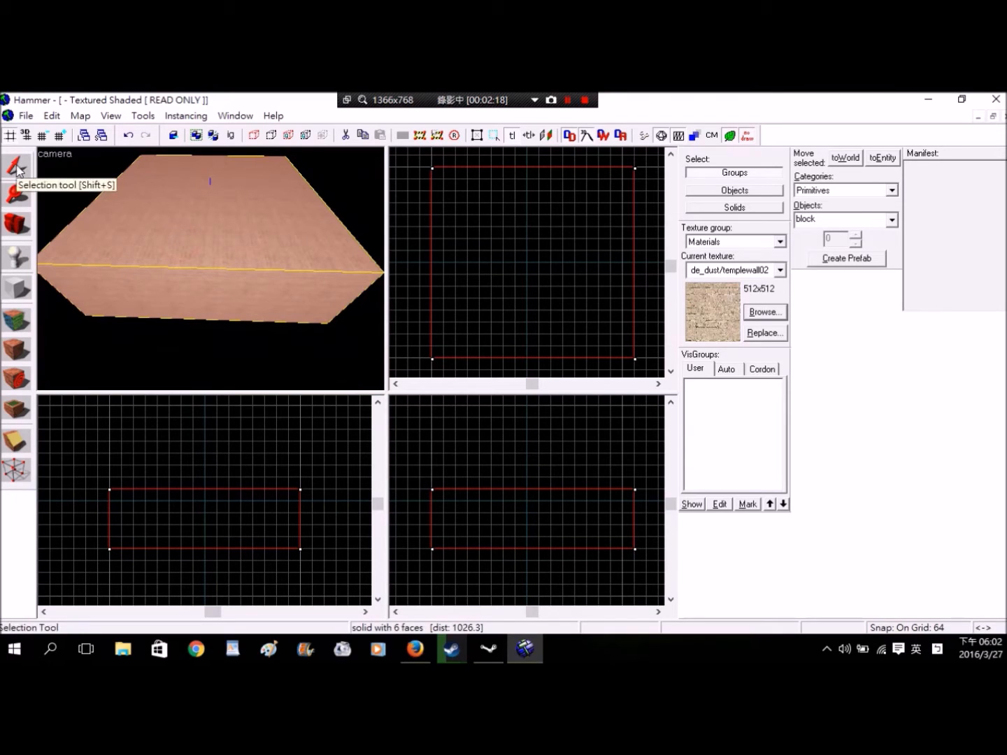
pyautogui.click(15, 165)
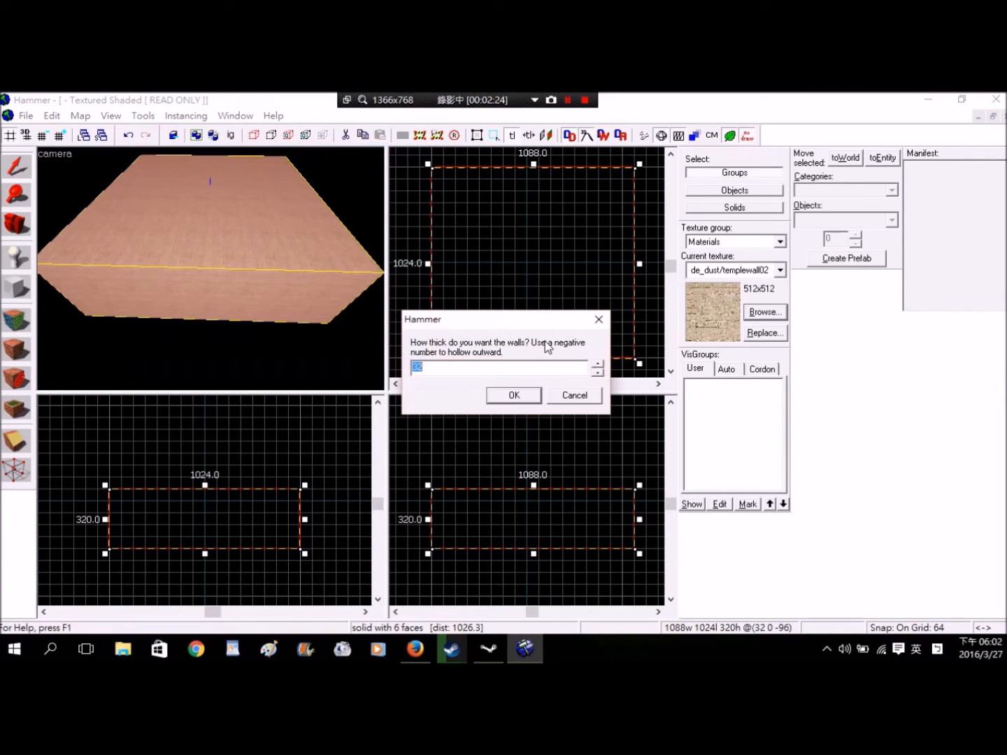
pyautogui.write('16')
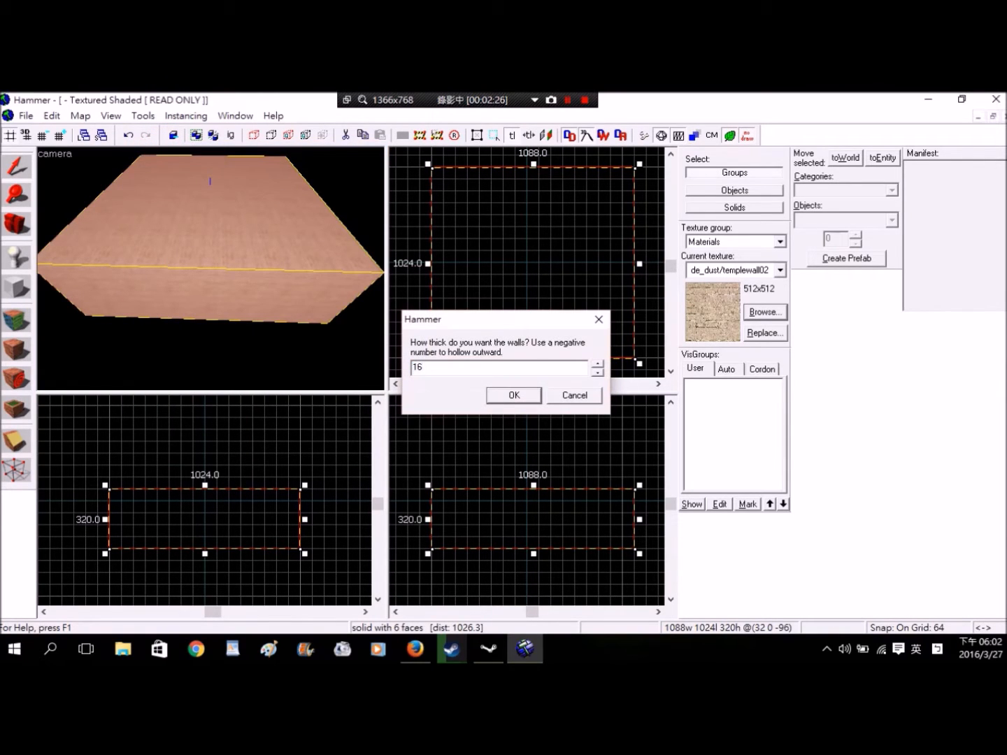
pyautogui.click(513, 394)
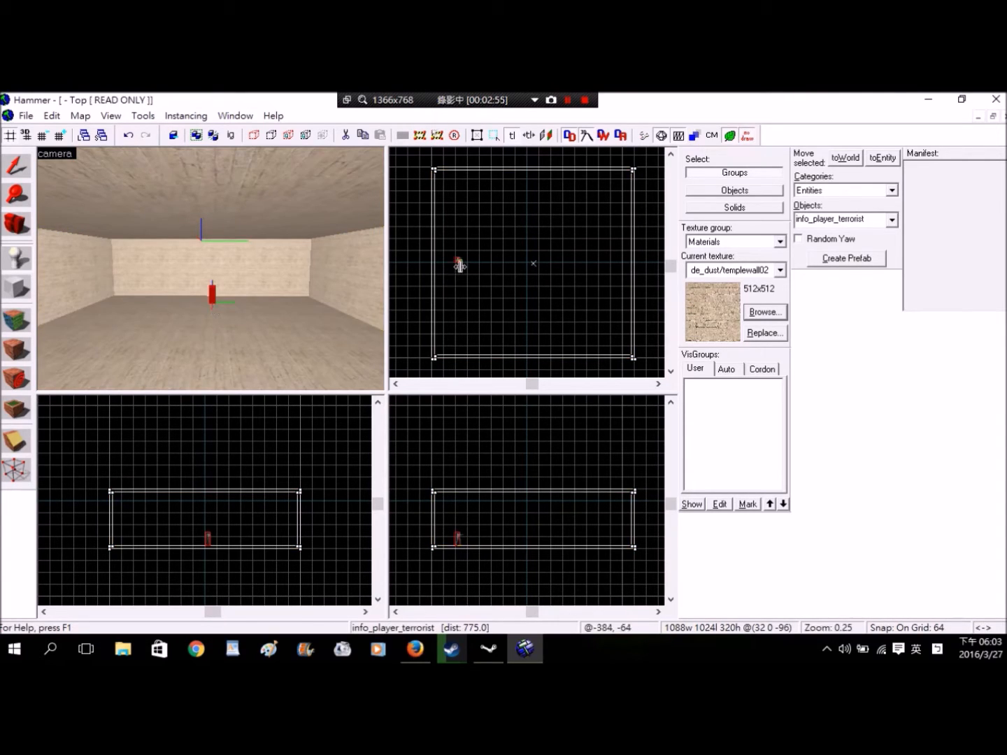
# Position the info_player_terrorist spawn on the room floor and adjust the Map grid options.
pyautogui.scroll(3)
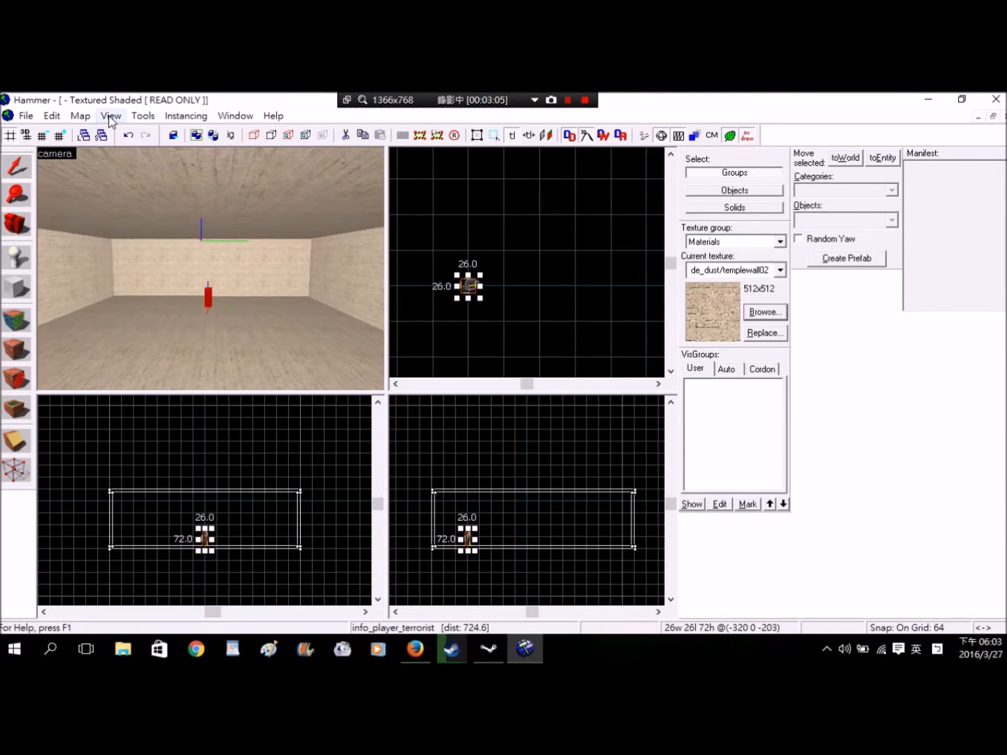
pyautogui.click(80, 115)
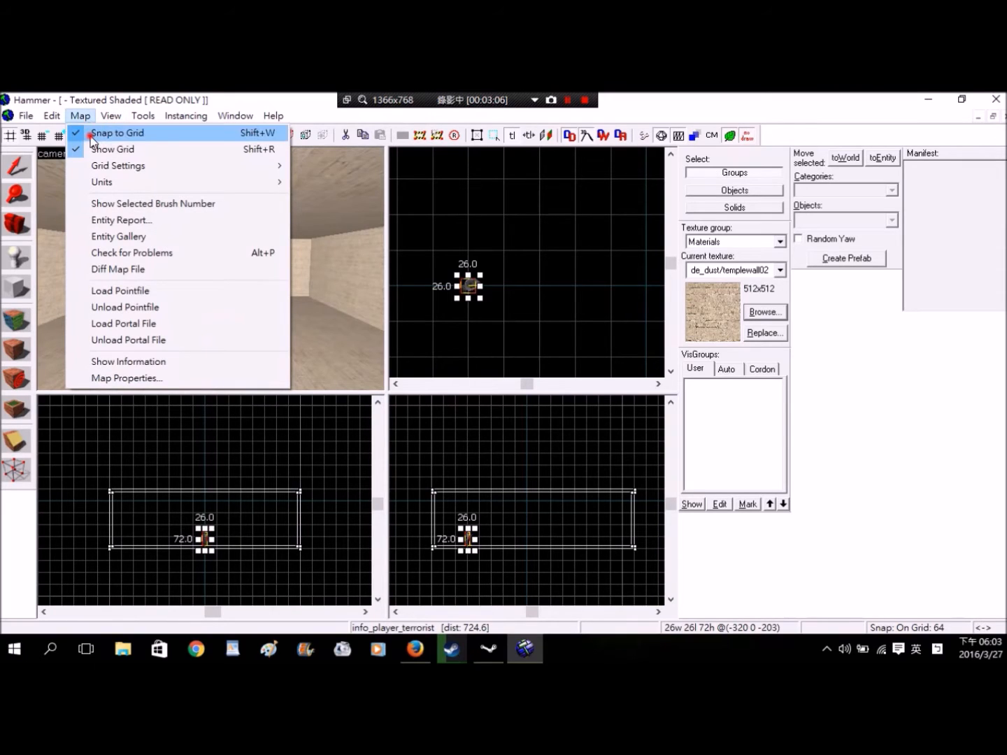
pyautogui.click(117, 133)
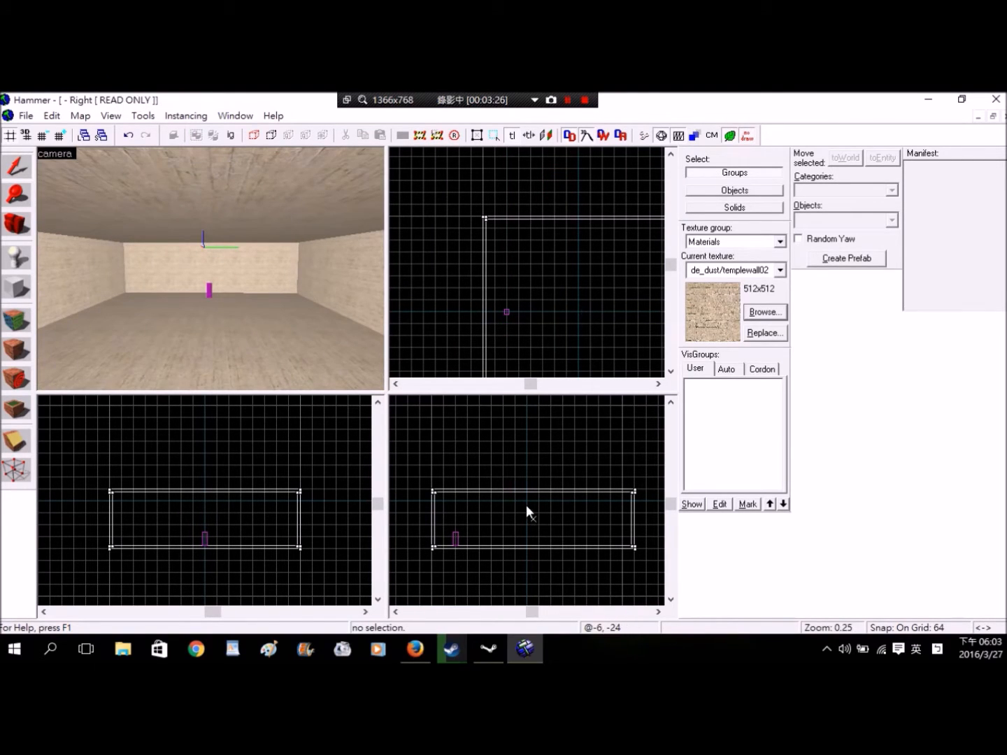
pyautogui.moveTo(557, 530)
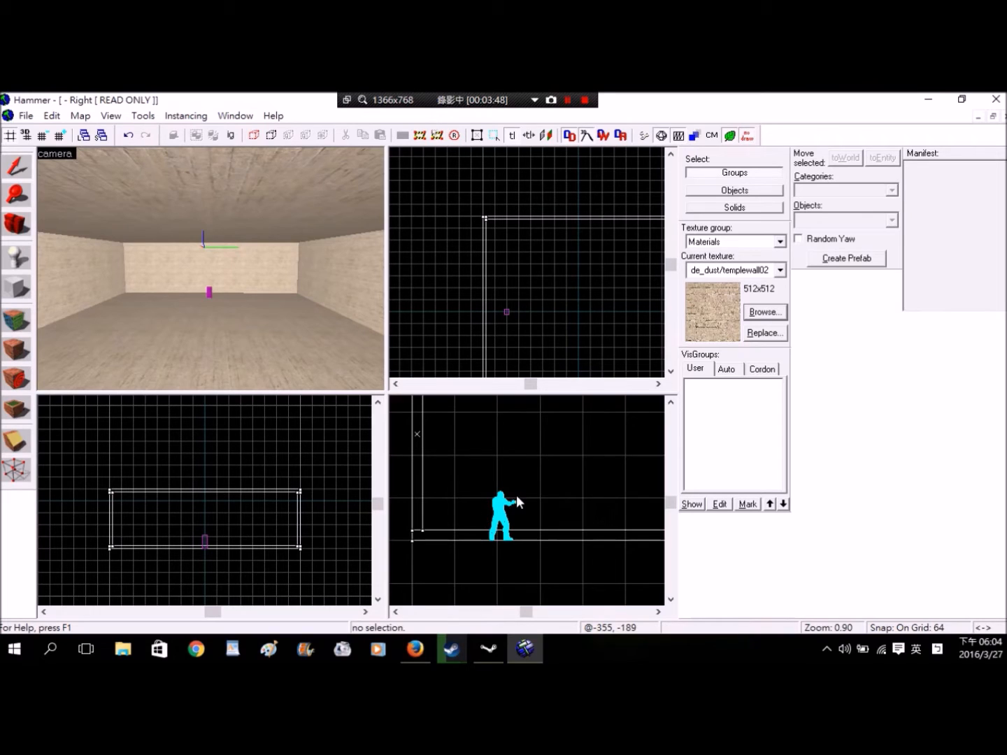
# Disable grid snapping and copy the terrorist spawn to a second spot on the floor.
pyautogui.click(79, 114)
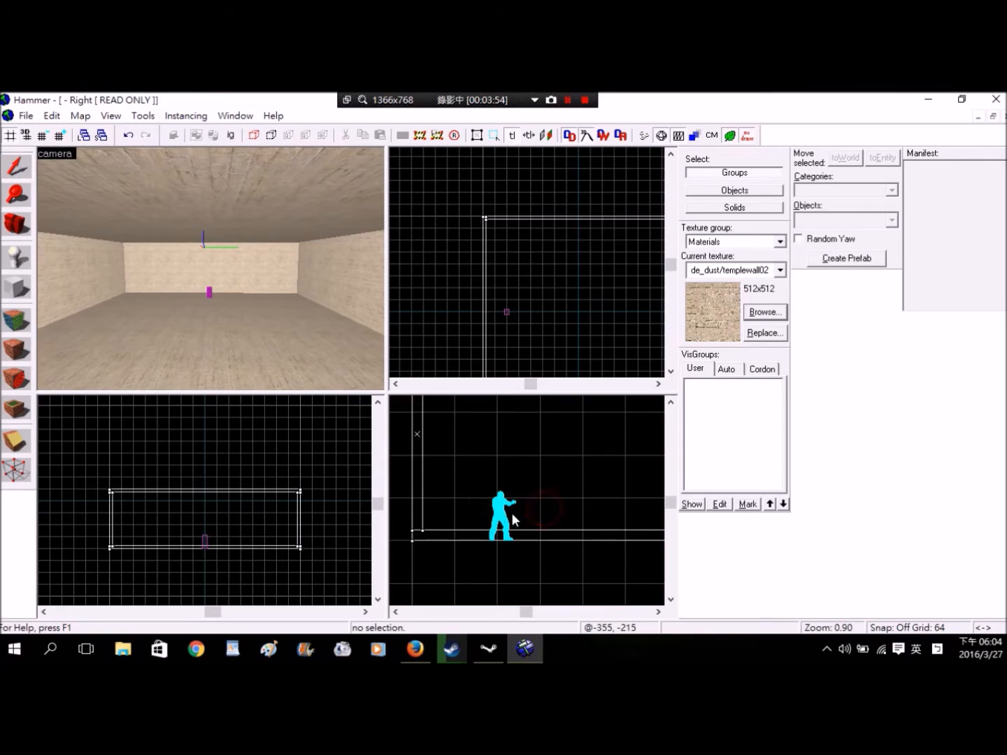
pyautogui.click(502, 515)
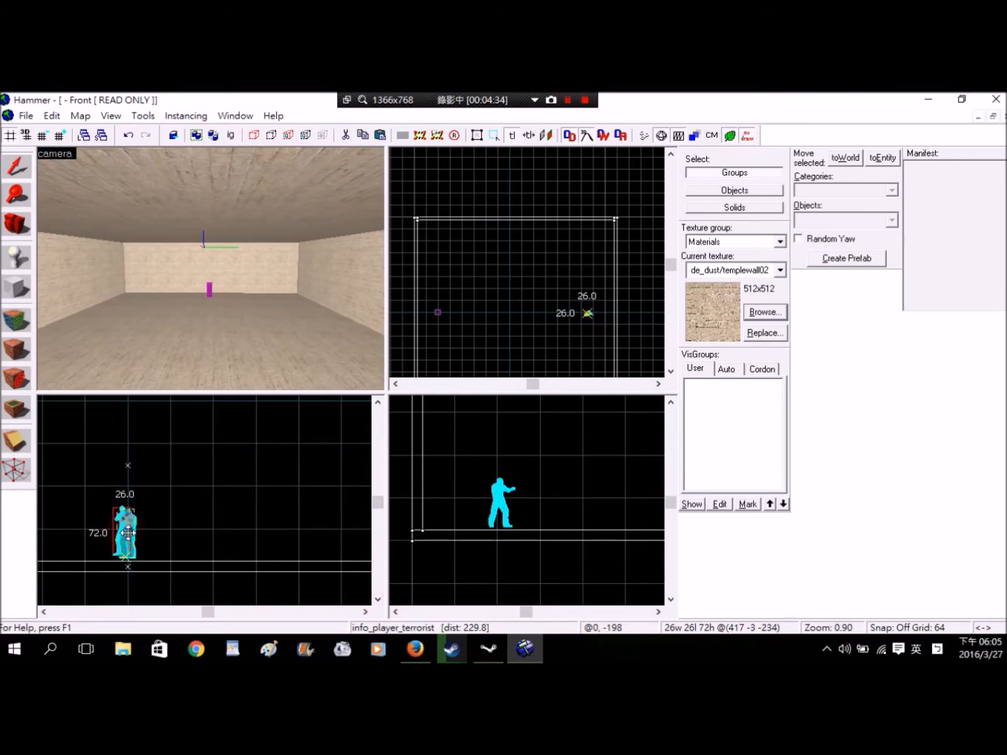
pyautogui.click(213, 539)
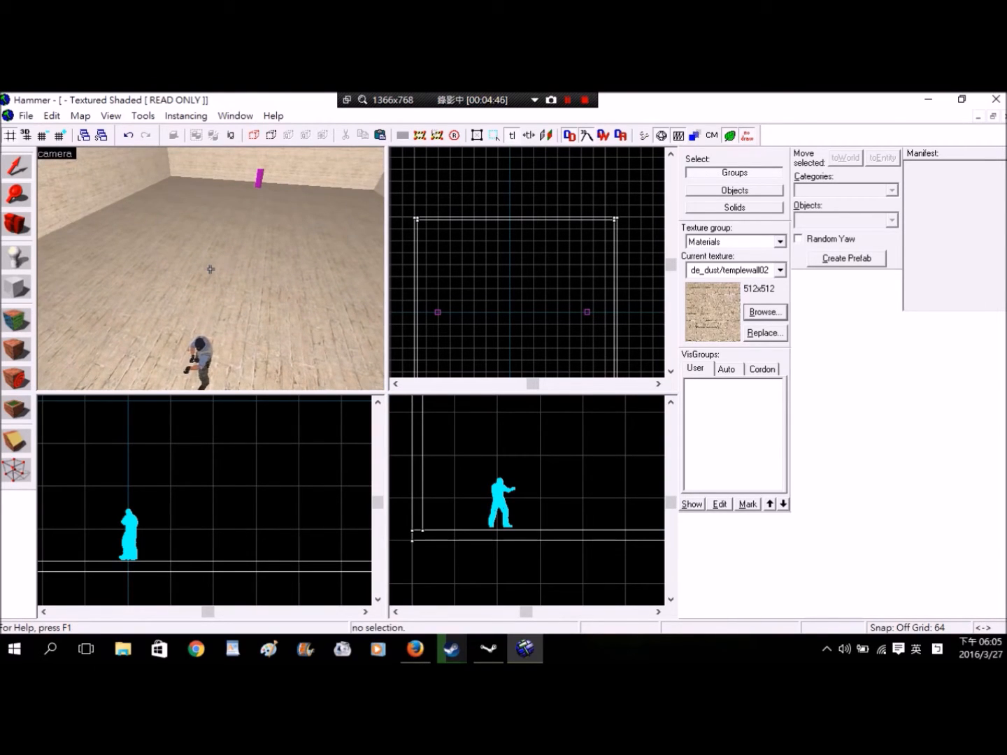
pyautogui.click(202, 352)
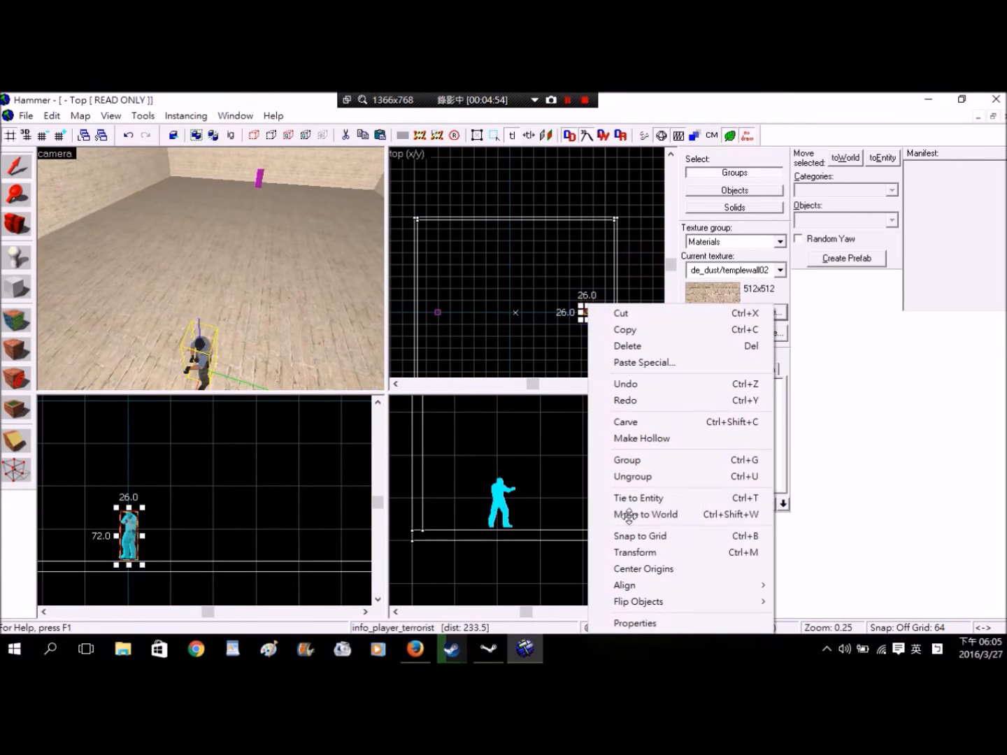
# Set the second spawn's class to info_player_counterterrorist with Angles 0.
pyautogui.click(635, 624)
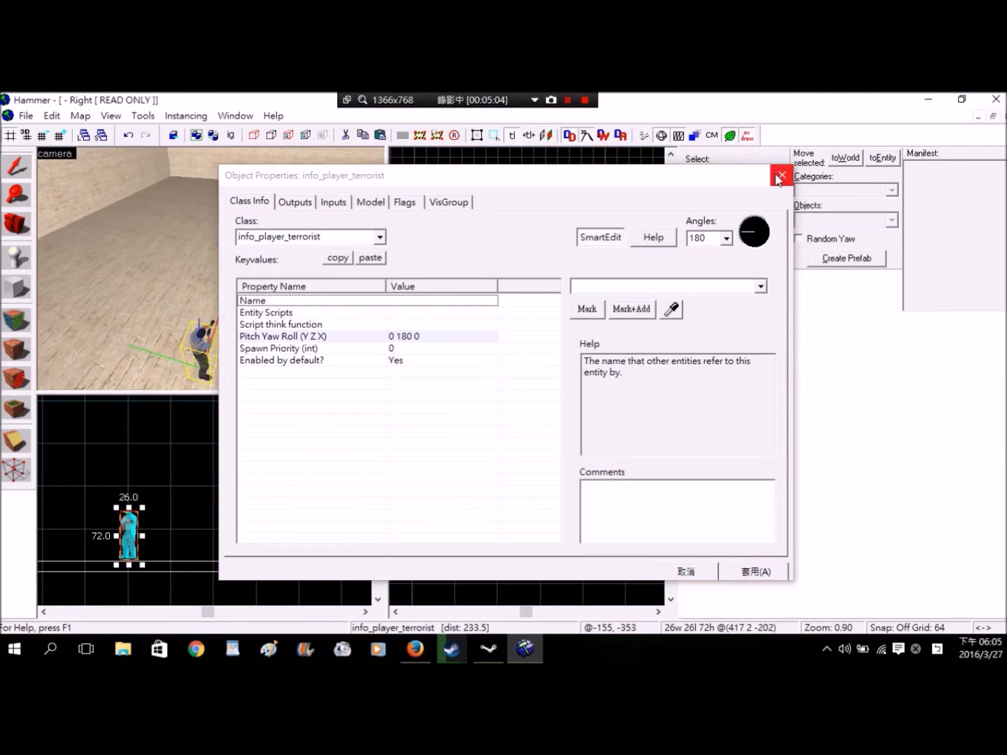
pyautogui.click(780, 176)
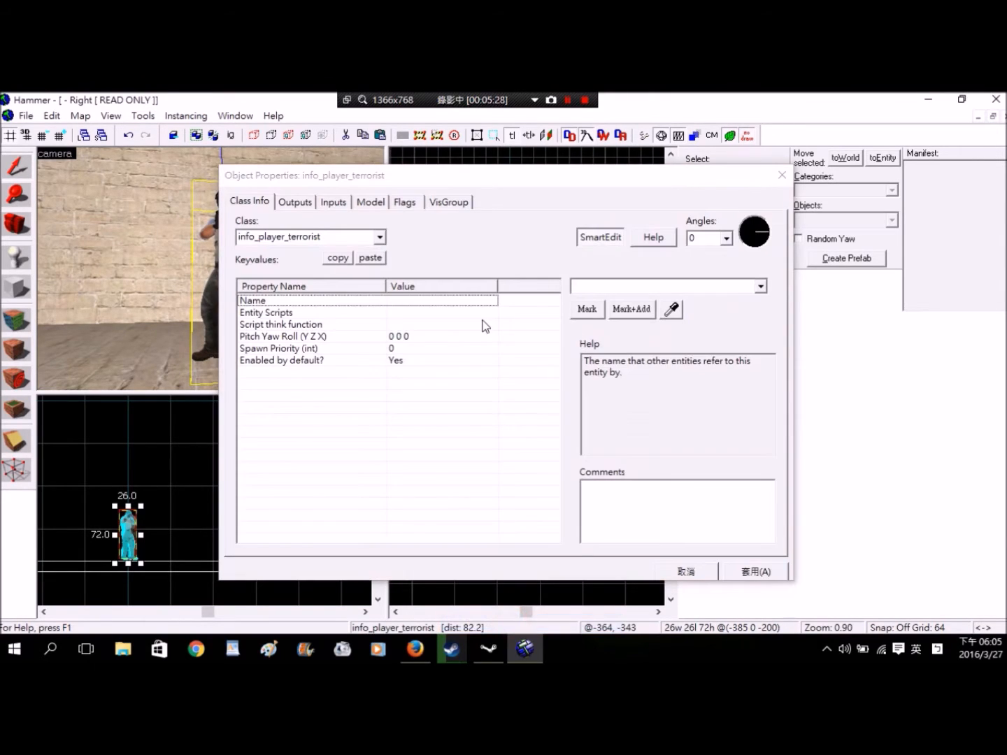
pyautogui.click(381, 237)
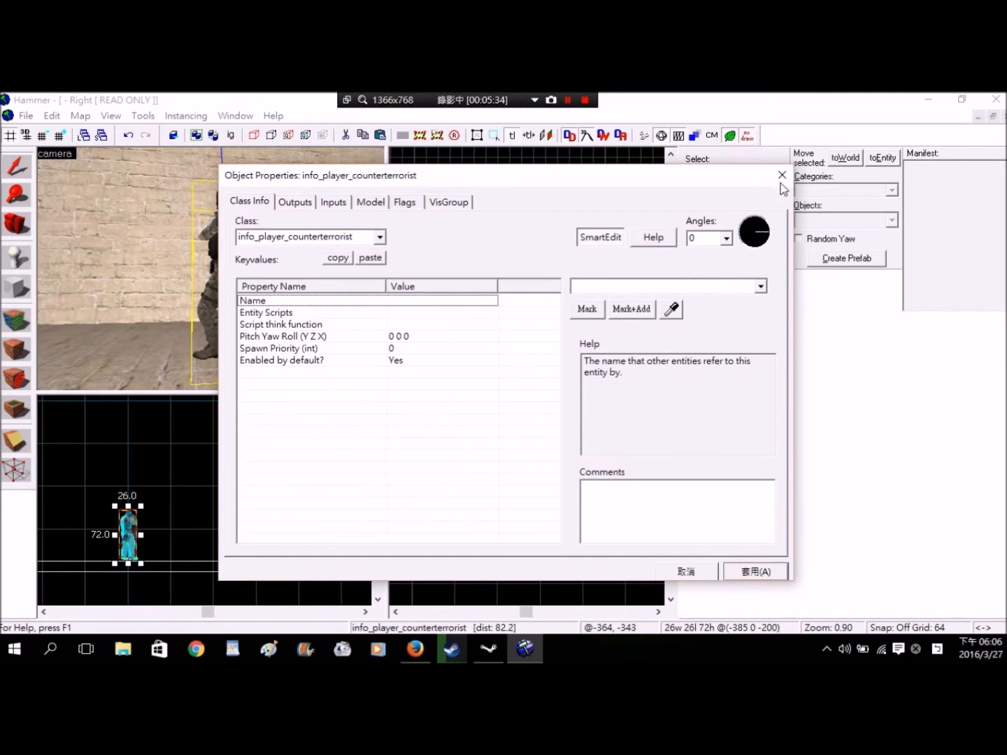
pyautogui.click(782, 177)
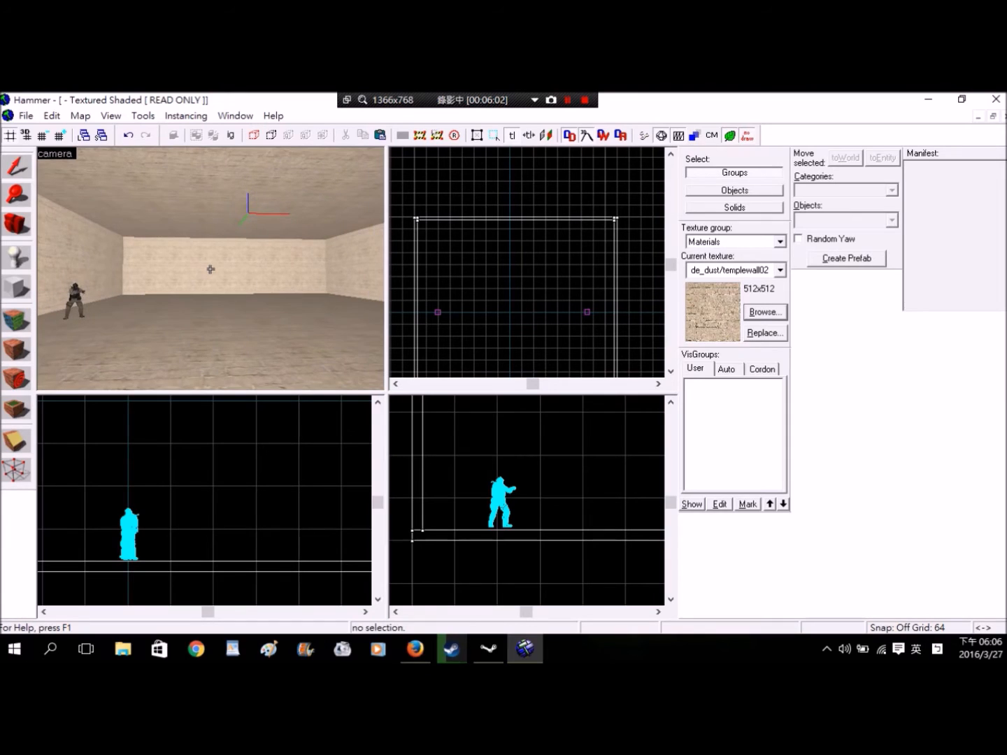
# Place a 'light' point entity inside the room with the Entity Tool.
pyautogui.click(15, 257)
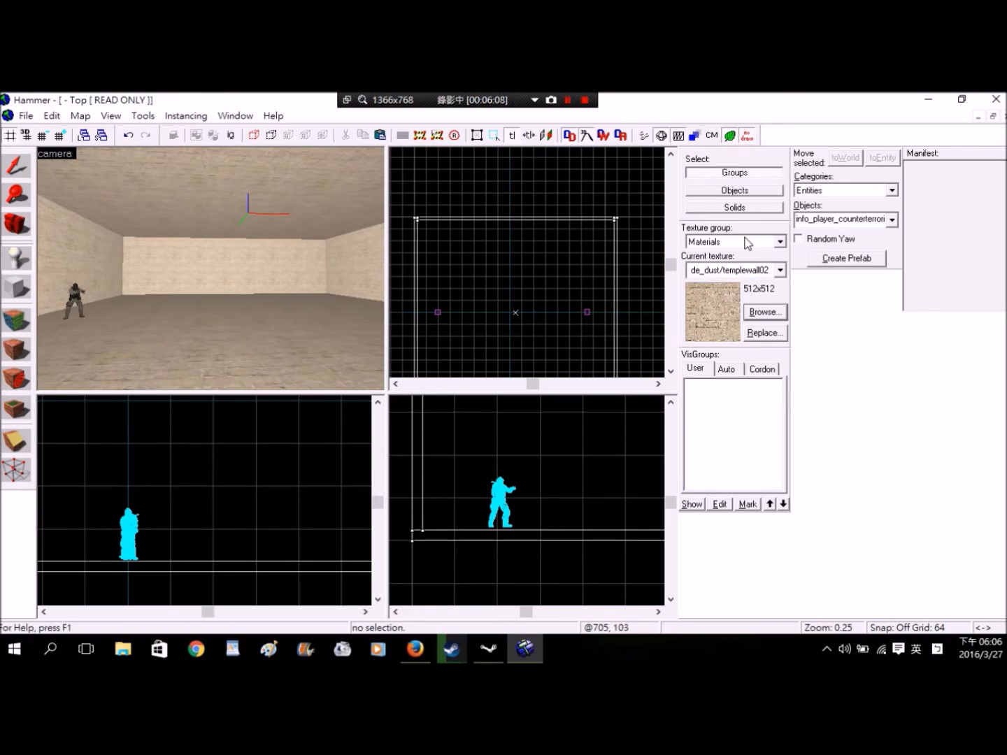
pyautogui.click(892, 220)
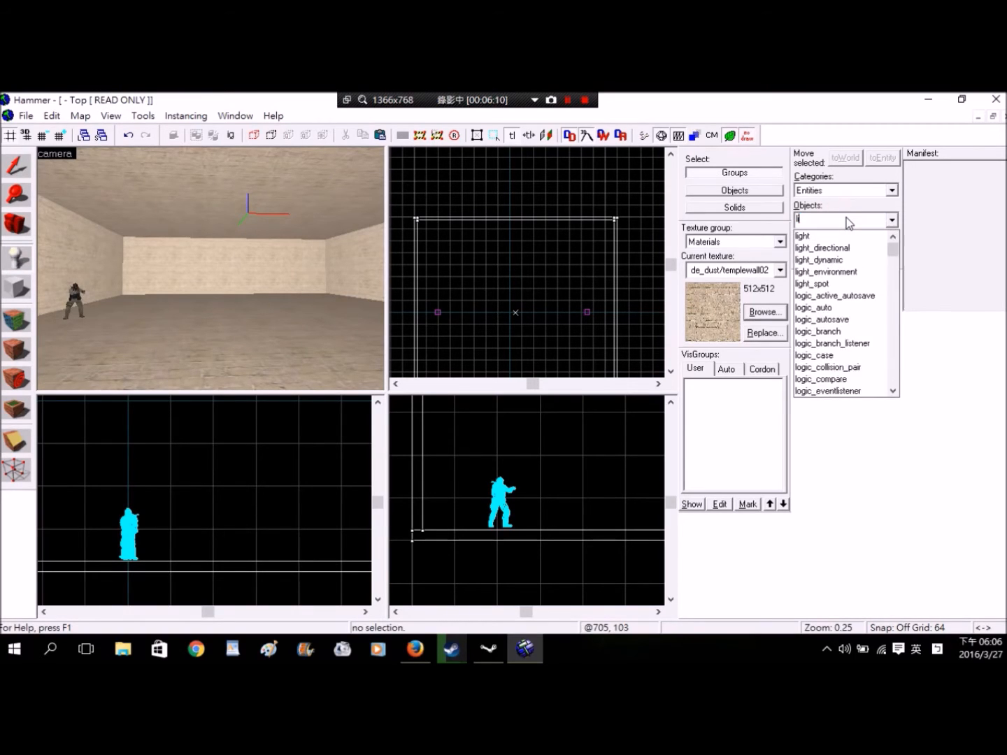
pyautogui.click(802, 218)
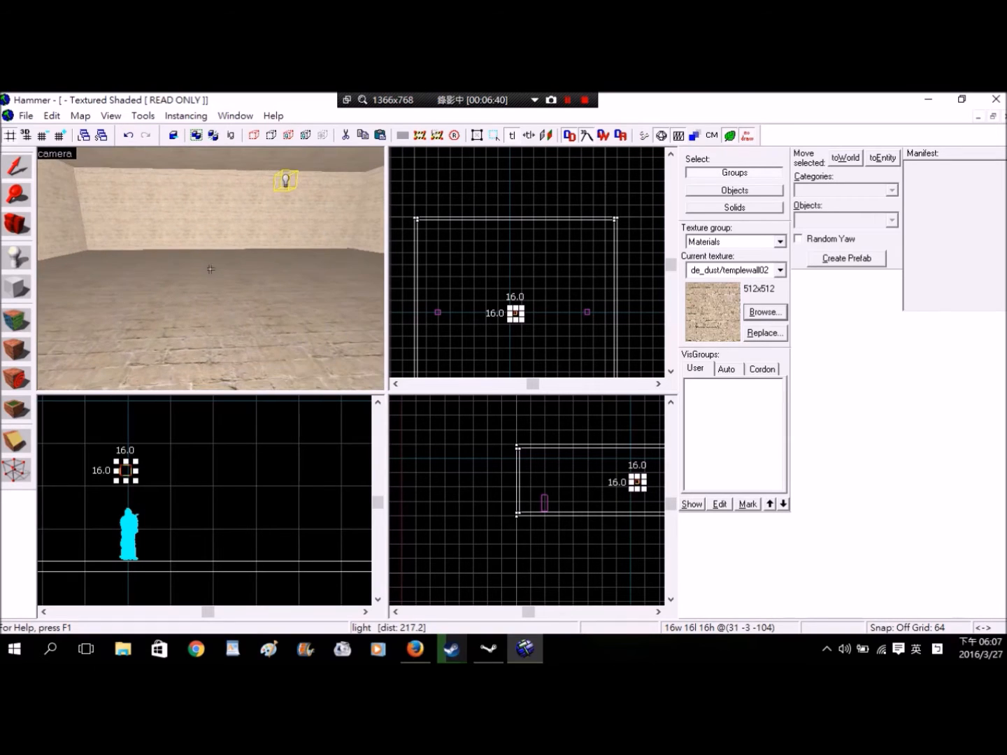
pyautogui.moveTo(15, 288)
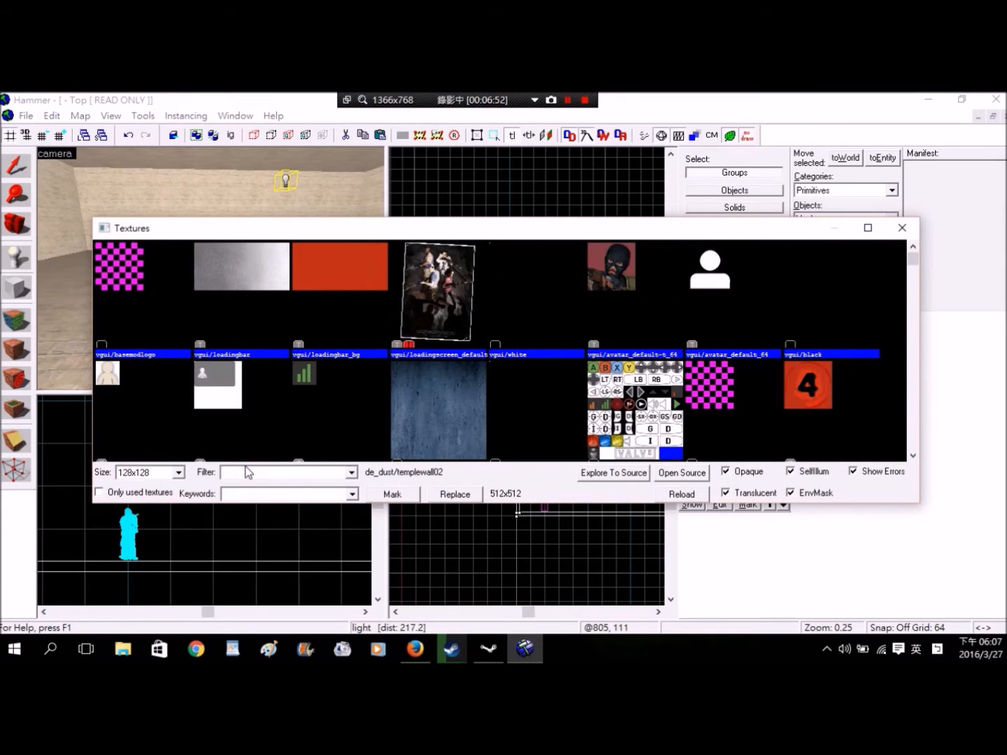
# Pick tools/toolstrigger as the texture and draw a trigger brush spanning the room.
pyautogui.write('trigger')
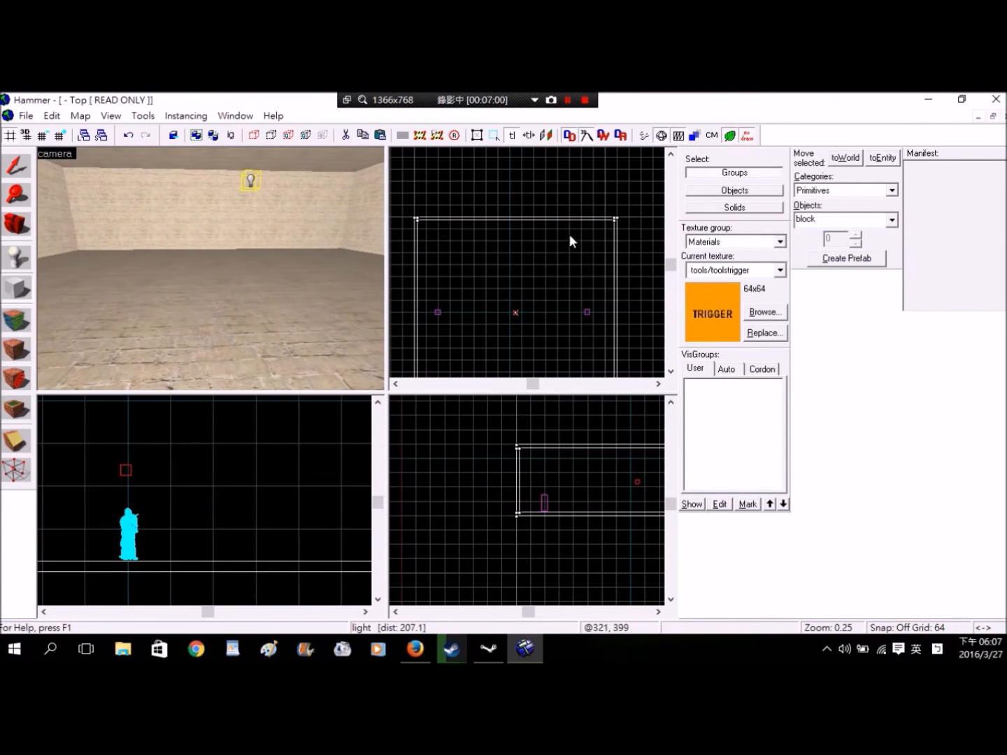
pyautogui.moveTo(570, 226)
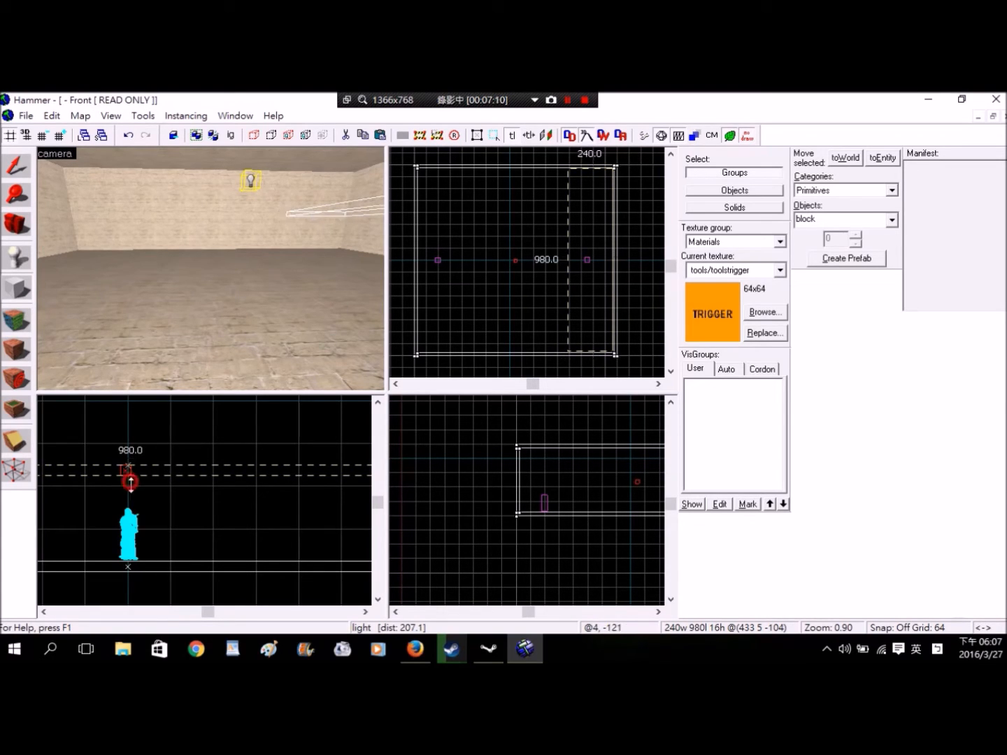
pyautogui.moveTo(129, 482); pyautogui.dragTo(128, 565)
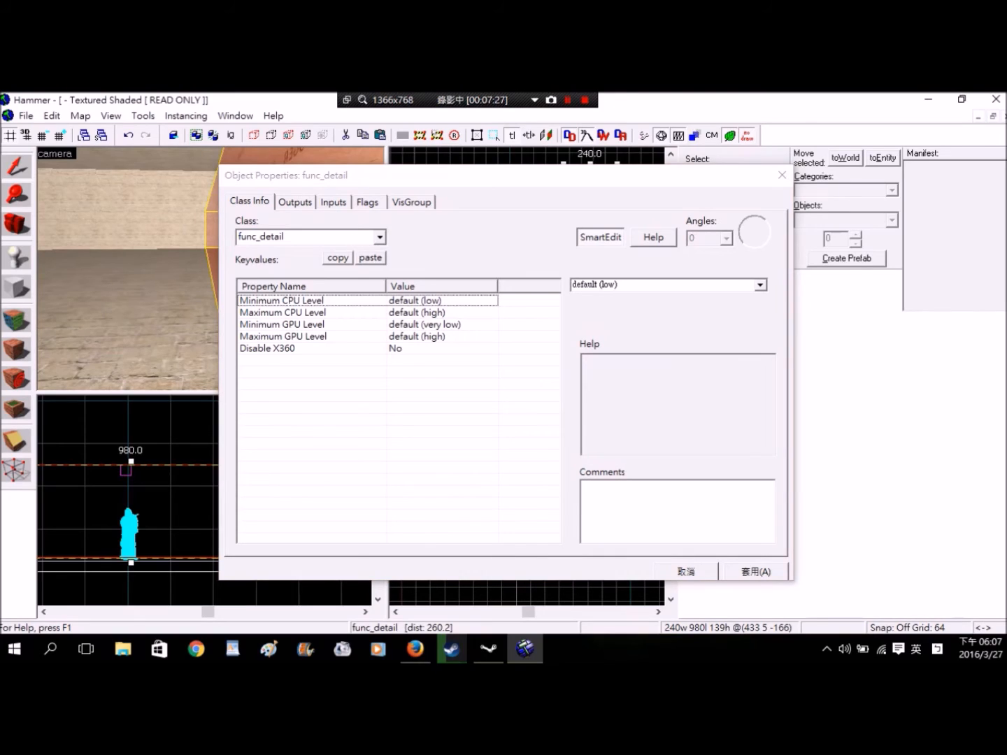
# Set the tied brush's class to func_buyzone with Team Number All Teams and apply it.
pyautogui.write('func_')
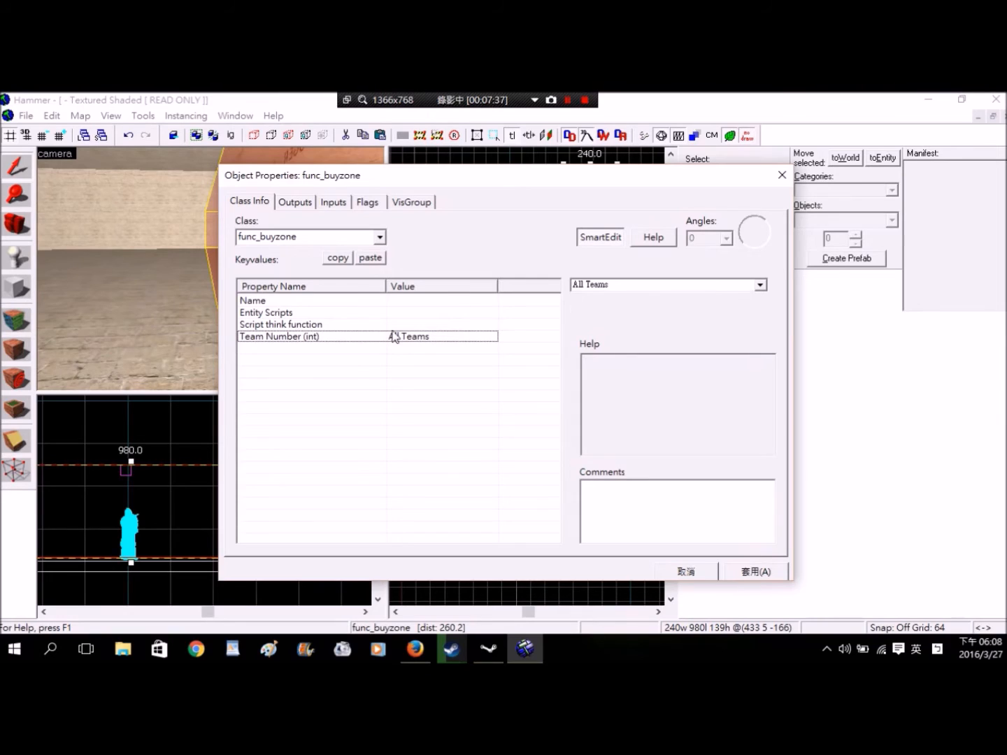
pyautogui.click(761, 284)
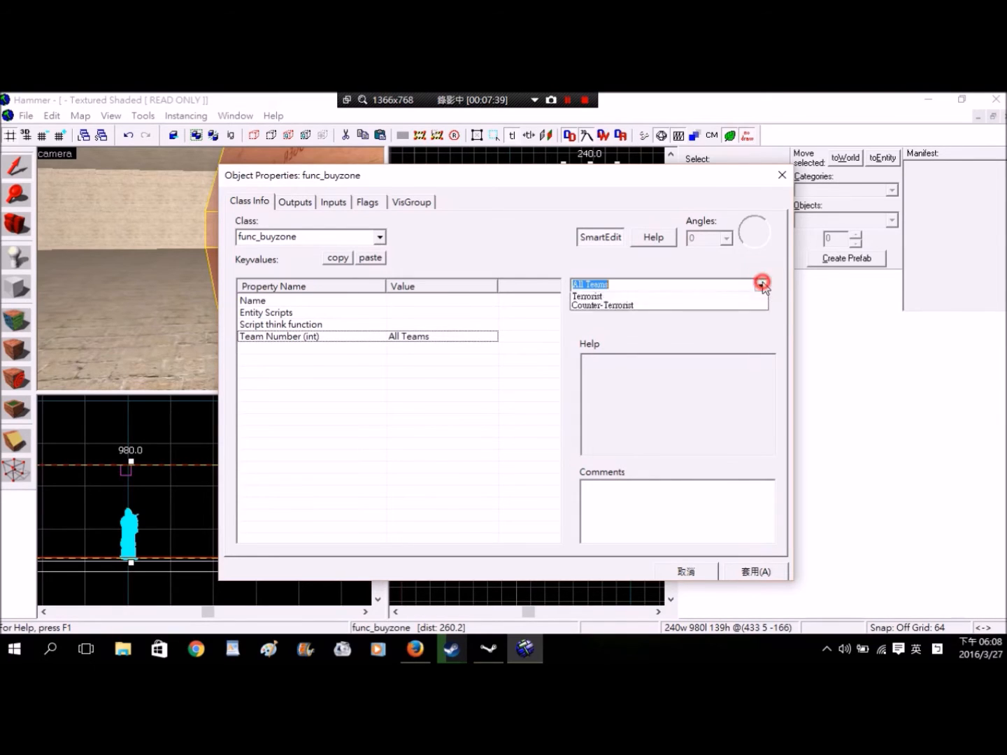
pyautogui.click(761, 284)
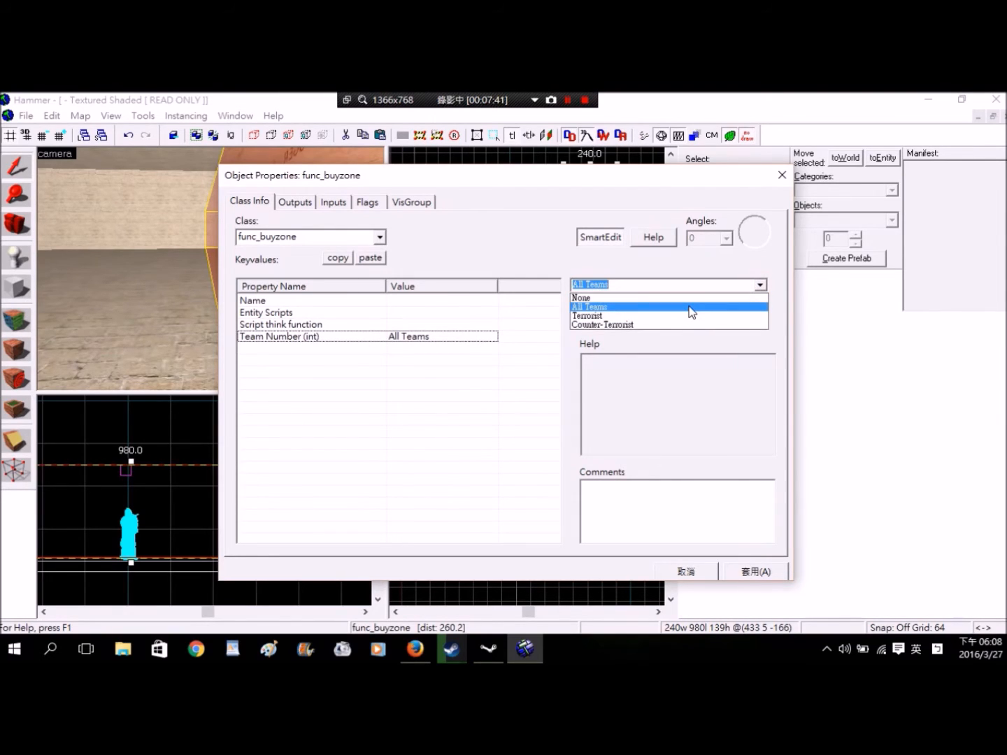
pyautogui.click(590, 306)
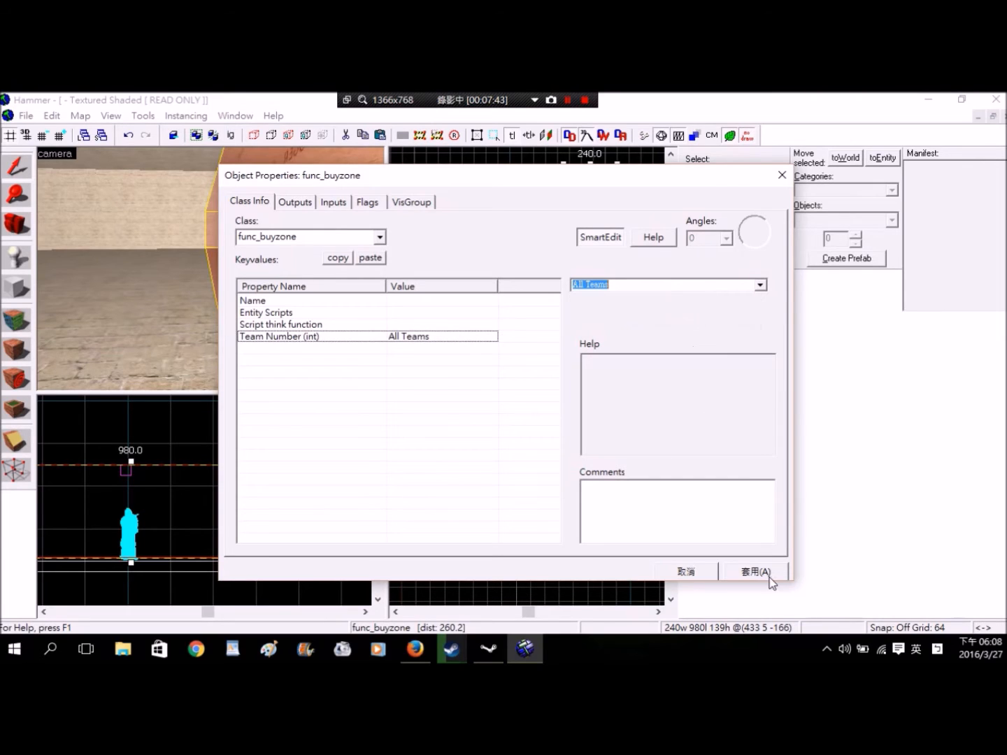
pyautogui.click(754, 572)
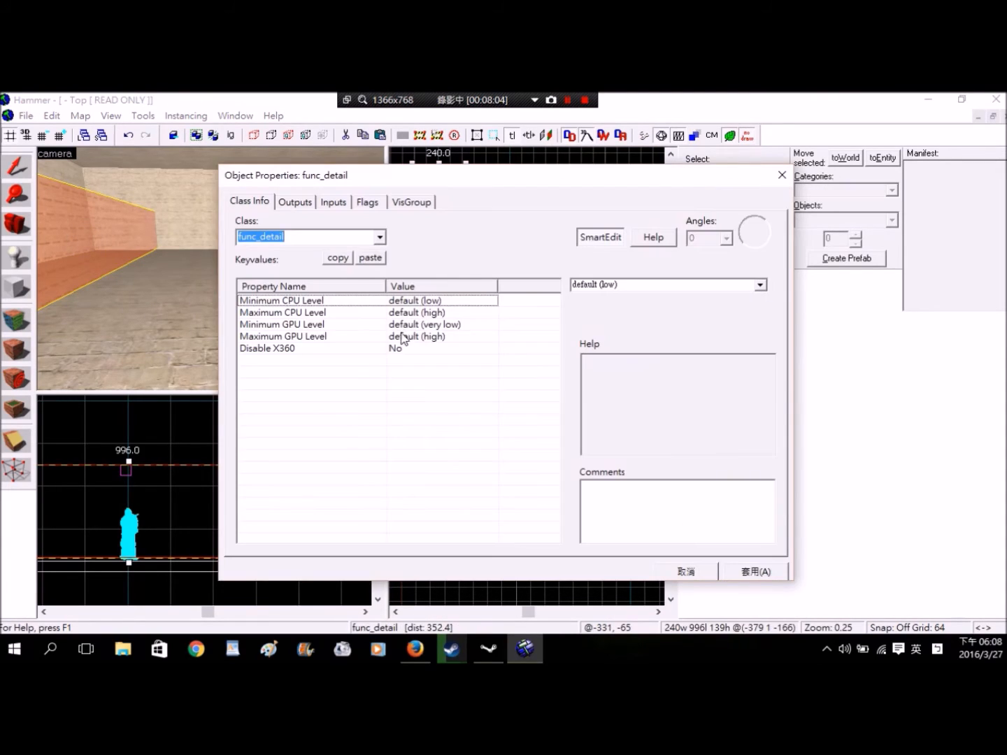
# Give the second brush the func_buyzone class from the entity list and apply it.
pyautogui.click(380, 236)
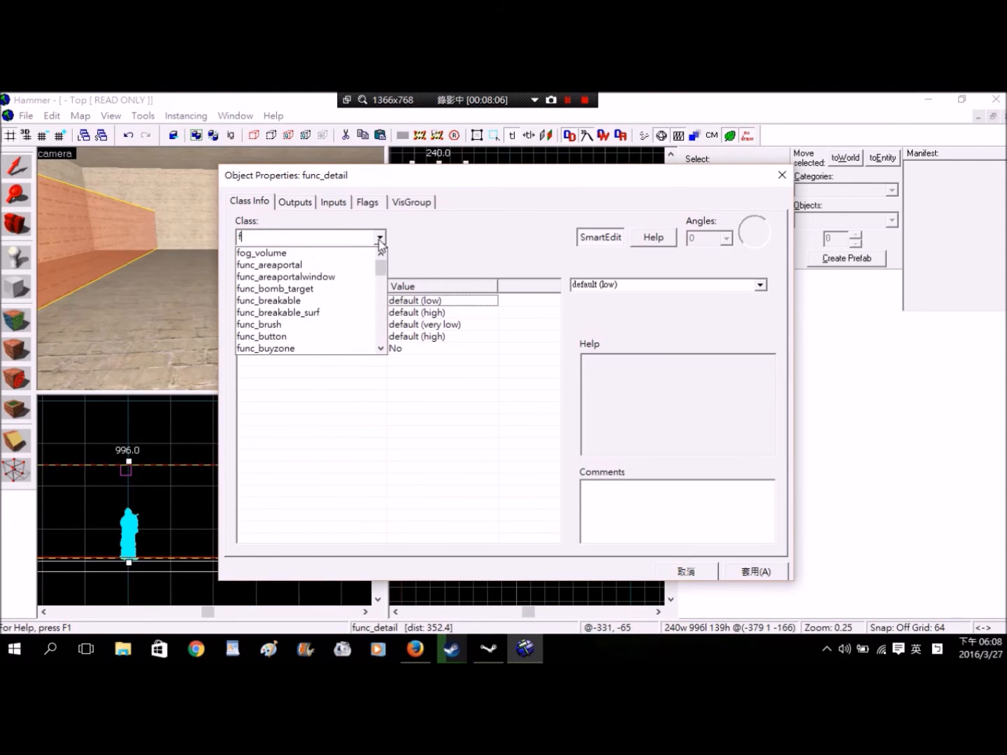
pyautogui.write('unc')
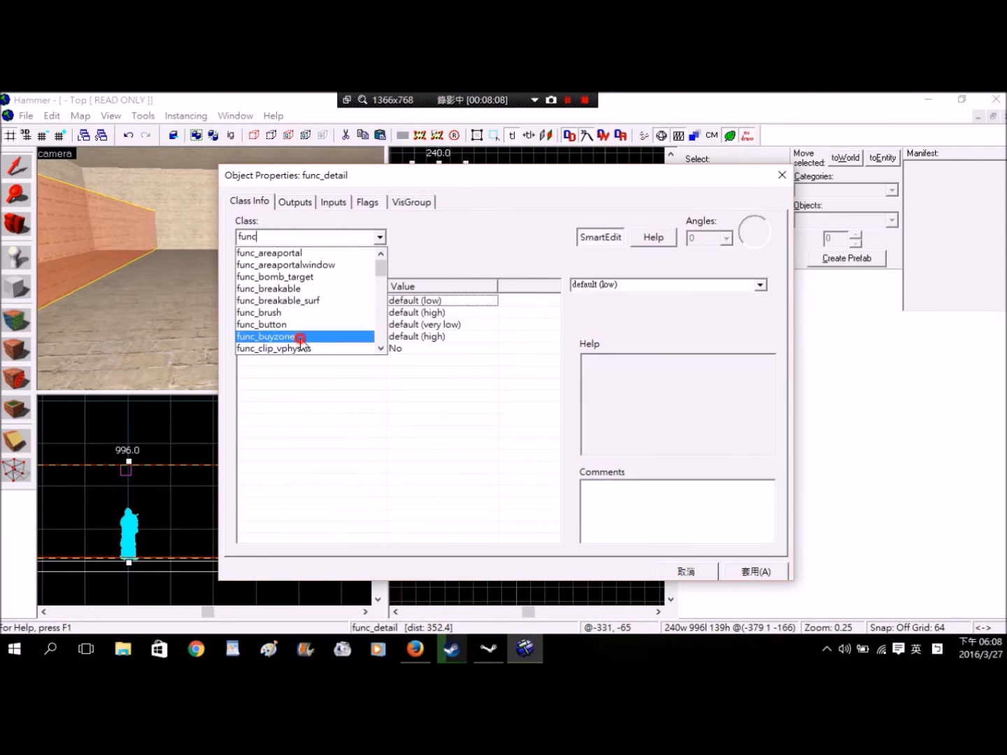
pyautogui.click(264, 336)
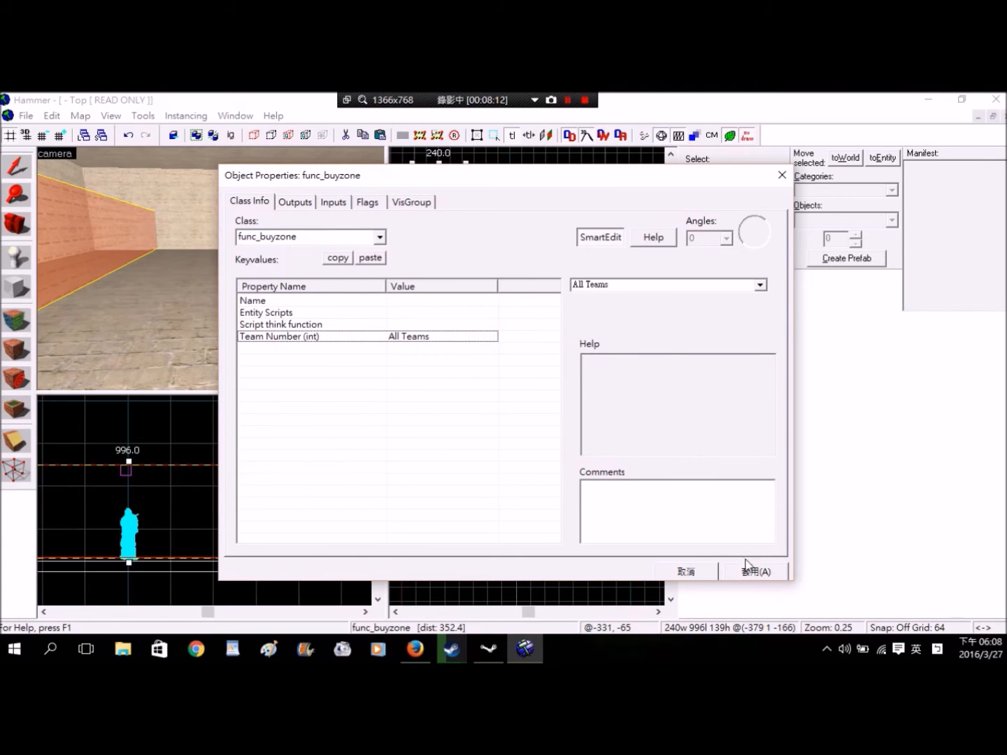
pyautogui.click(755, 570)
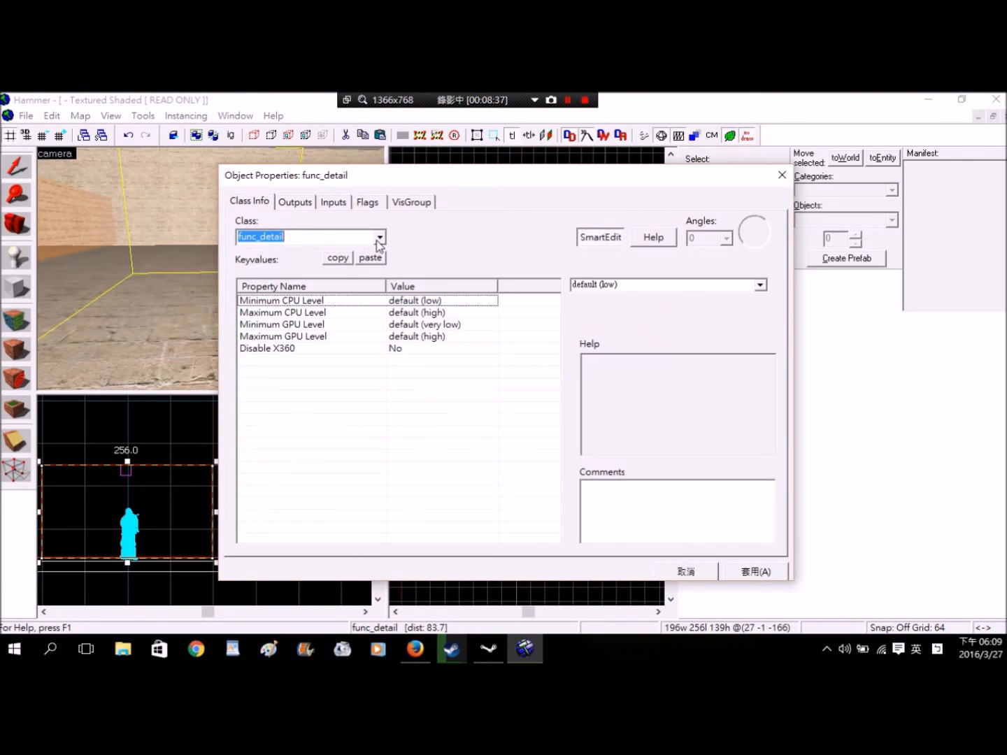
# Set the small brush's class to func_bomb_target and apply it.
pyautogui.write('func_d')
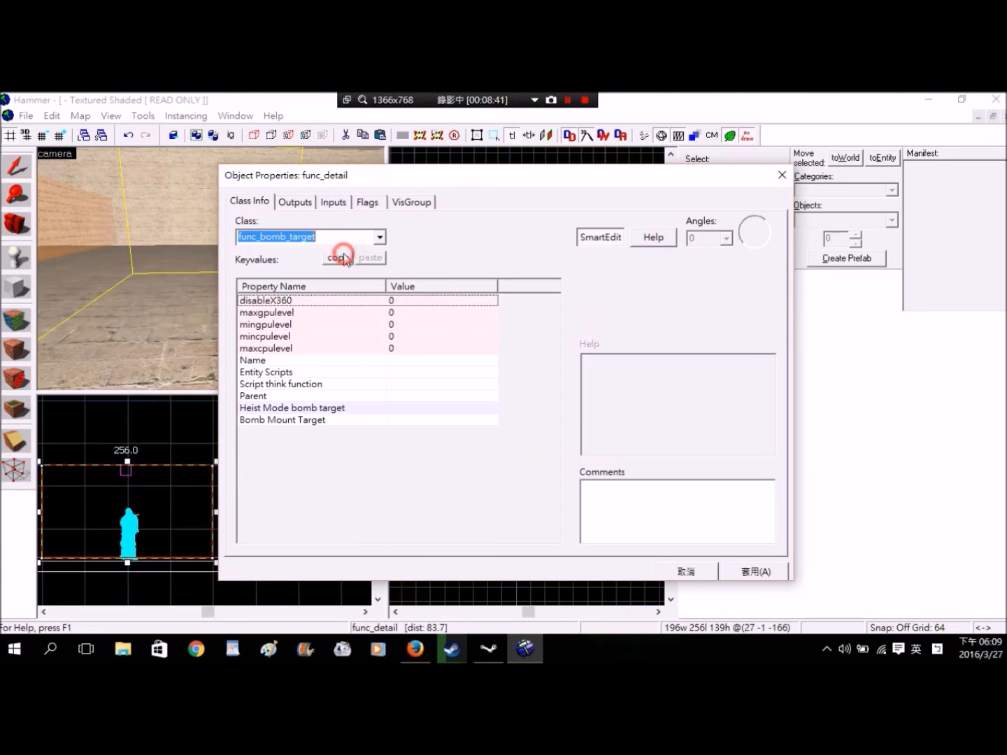
pyautogui.click(755, 570)
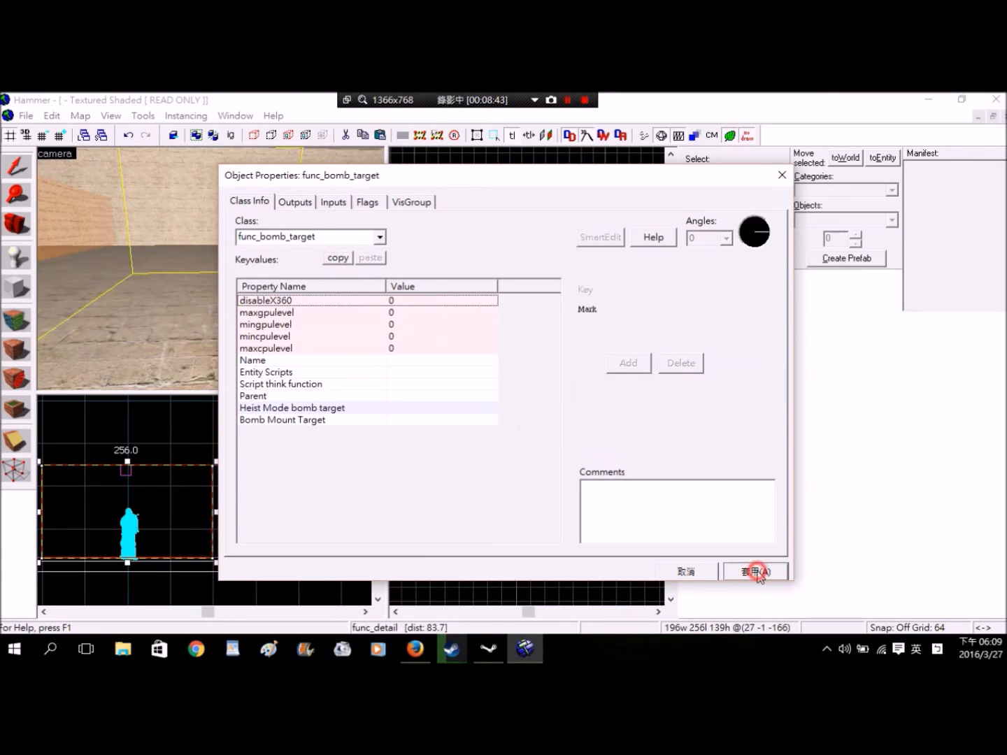
pyautogui.click(755, 570)
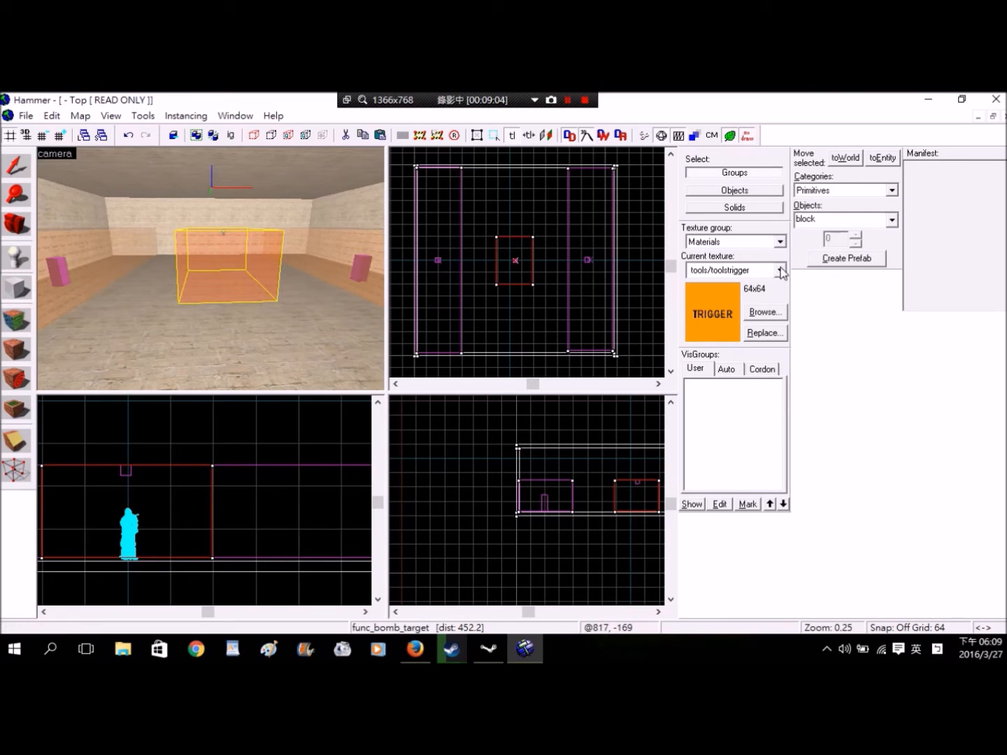
# Browse the Textures window and choose a non-trigger texture to paint with.
pyautogui.click(764, 312)
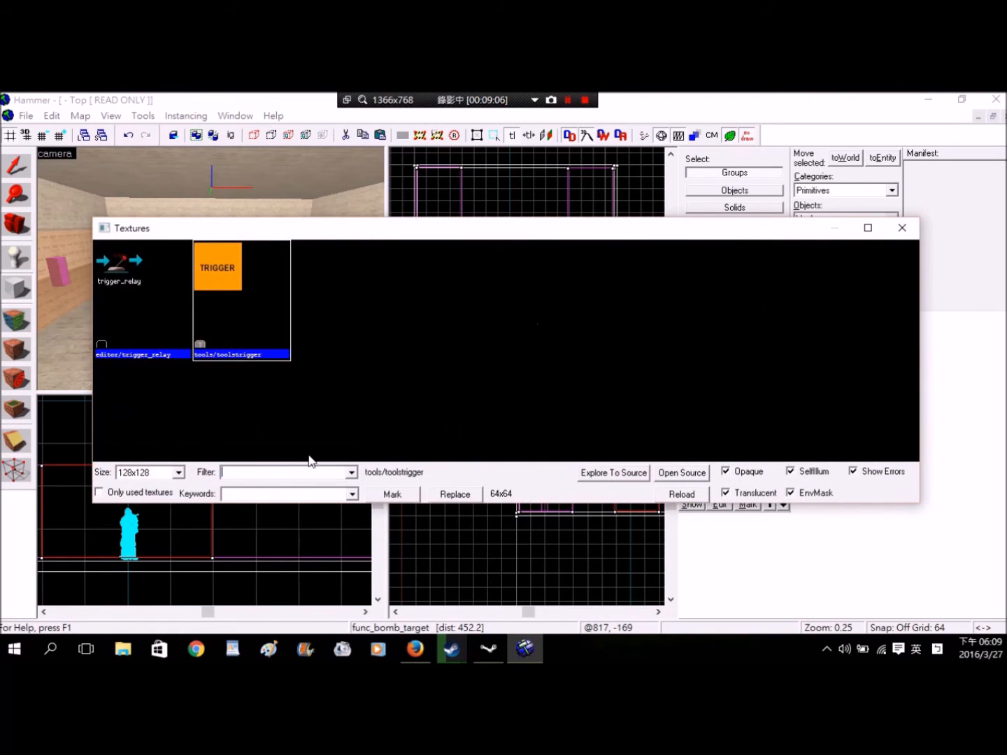
pyautogui.click(901, 226)
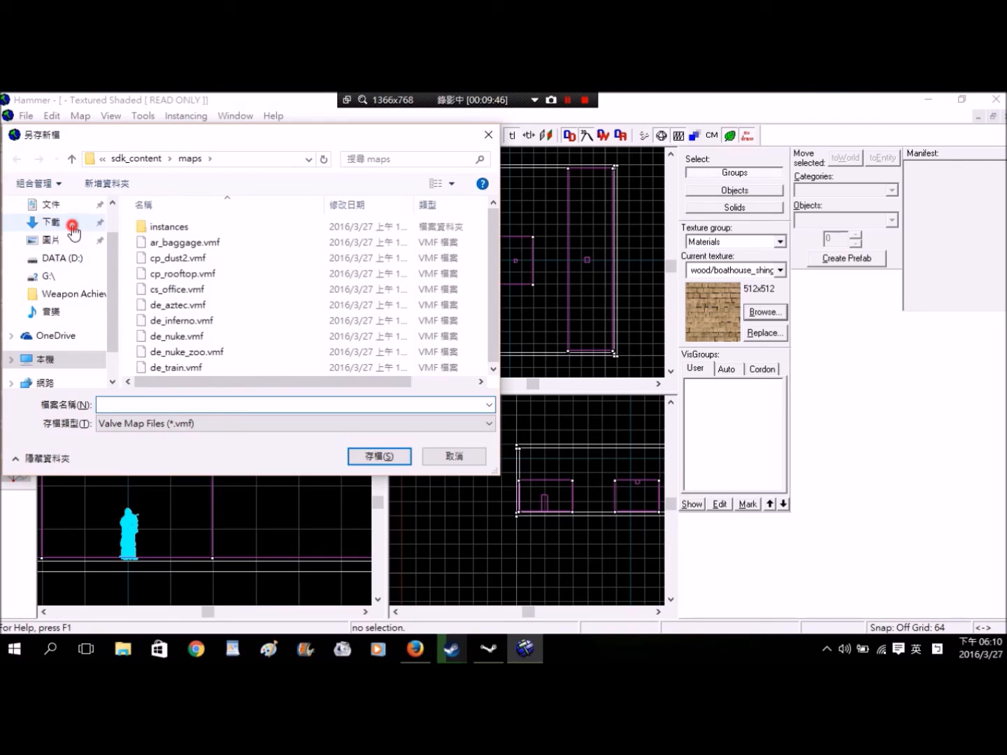
# Save the map as Teaching.vmf in the Downloads folder.
pyautogui.click(50, 221)
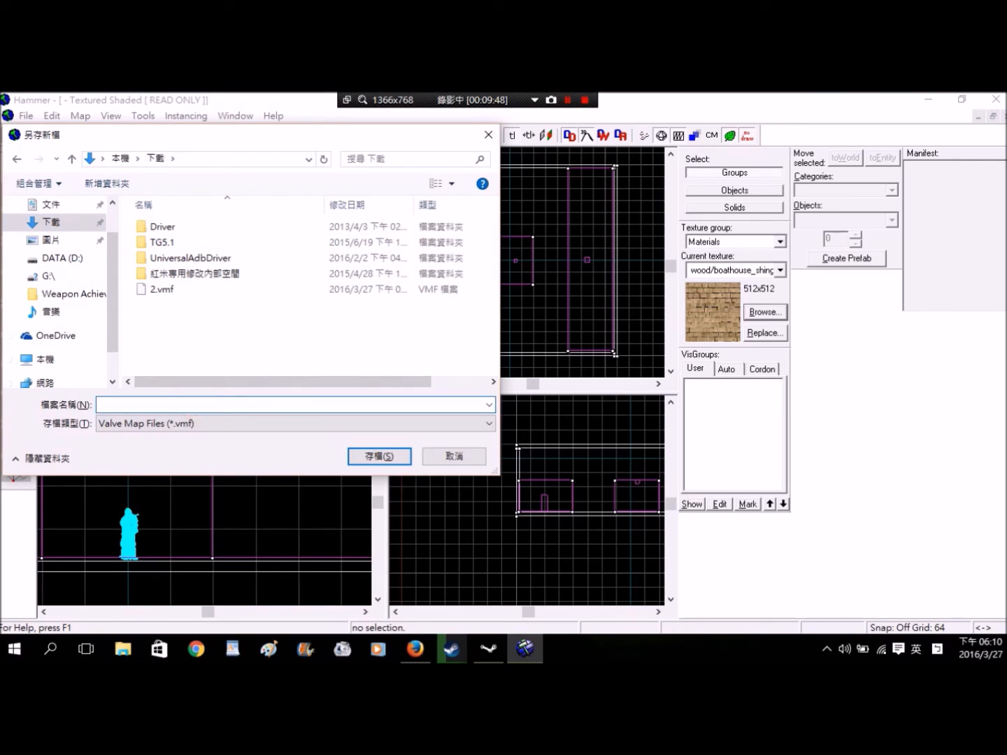
pyautogui.write('Teaching')
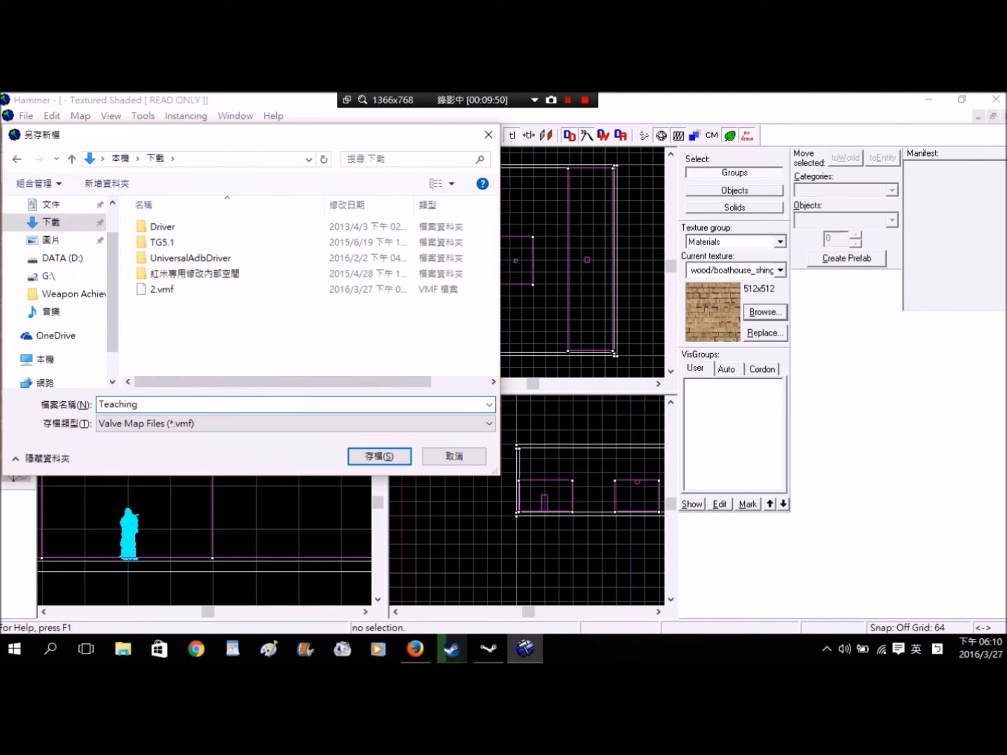
pyautogui.click(294, 423)
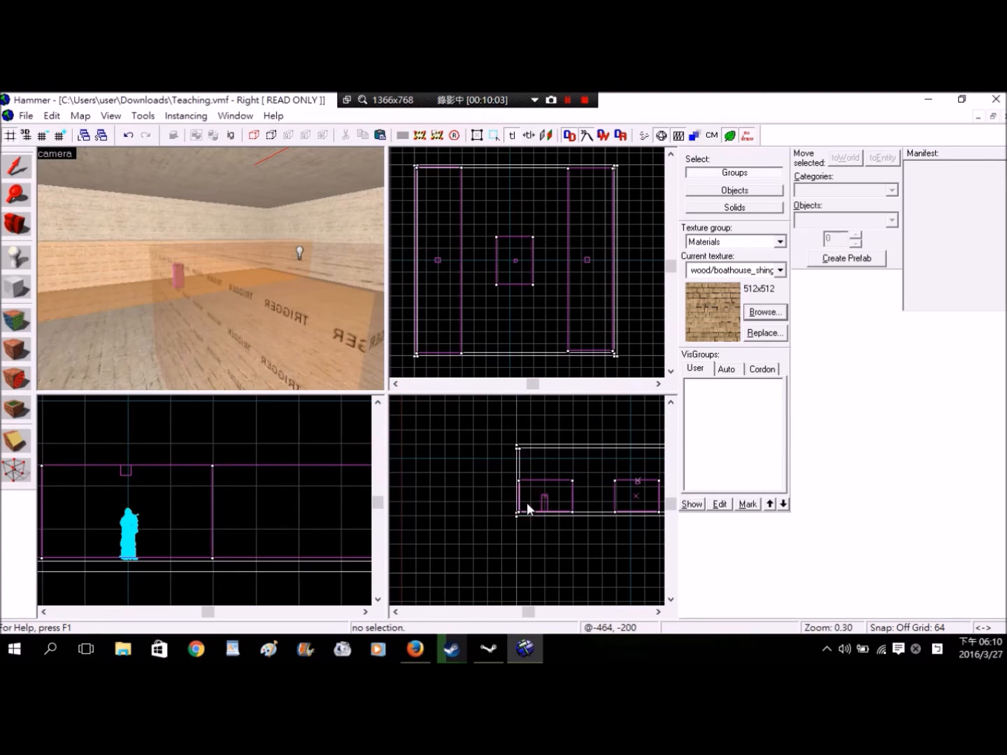
pyautogui.click(80, 115)
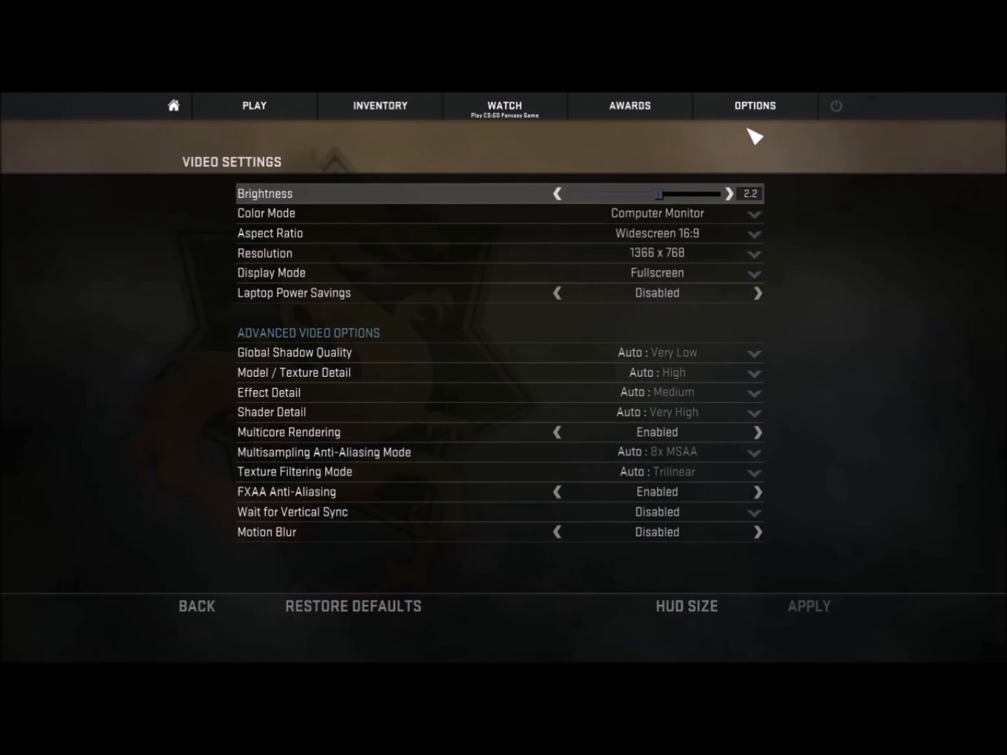
# Set Enable Developer Console to Yes in Options > Game Settings.
pyautogui.click(755, 107)
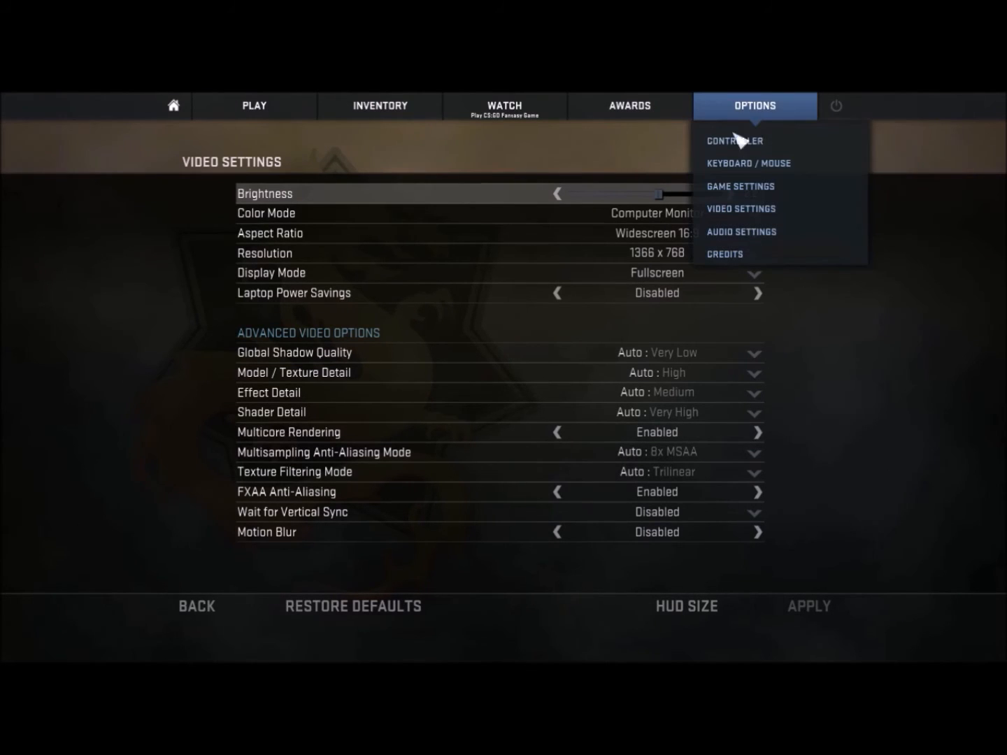
pyautogui.click(740, 187)
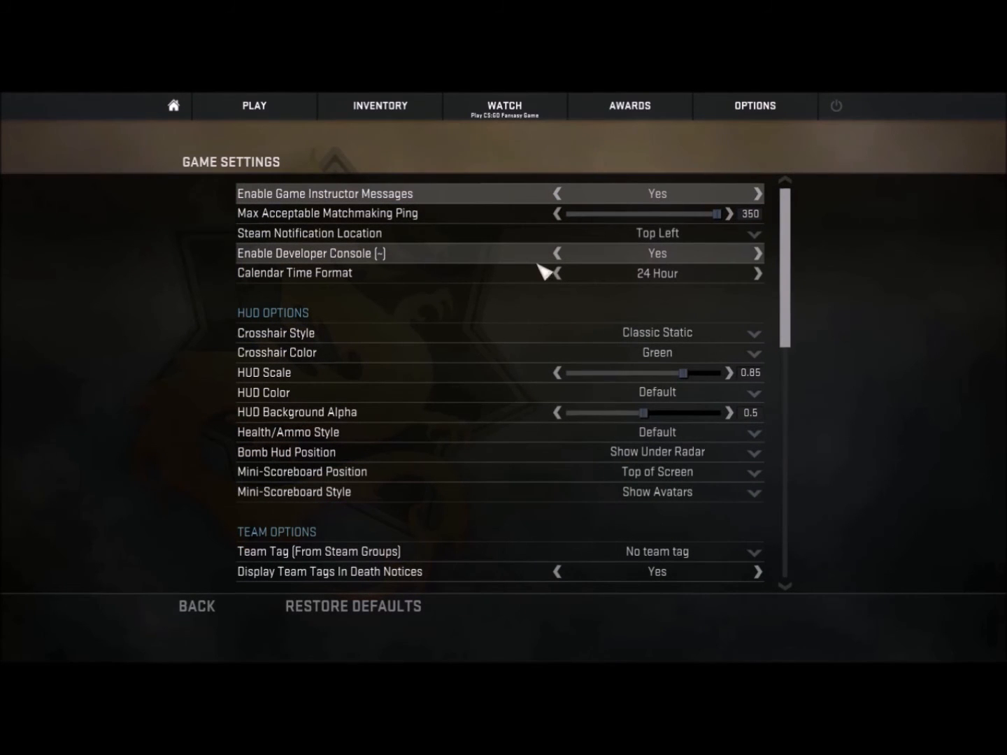
pyautogui.click(557, 253)
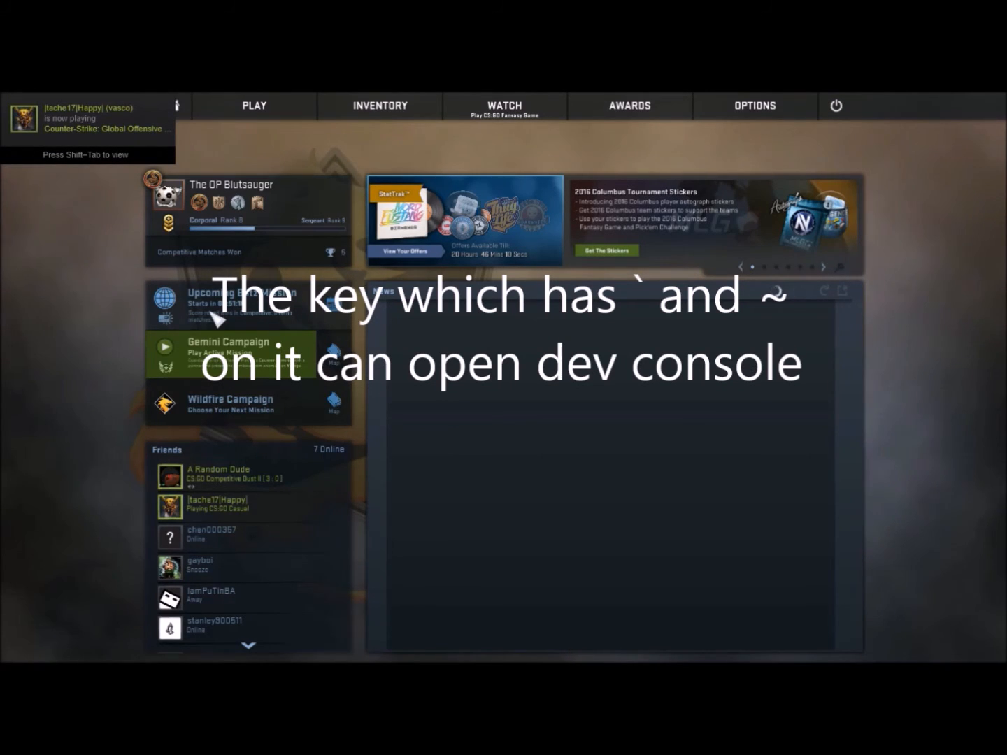
pyautogui.moveTo(143, 469)
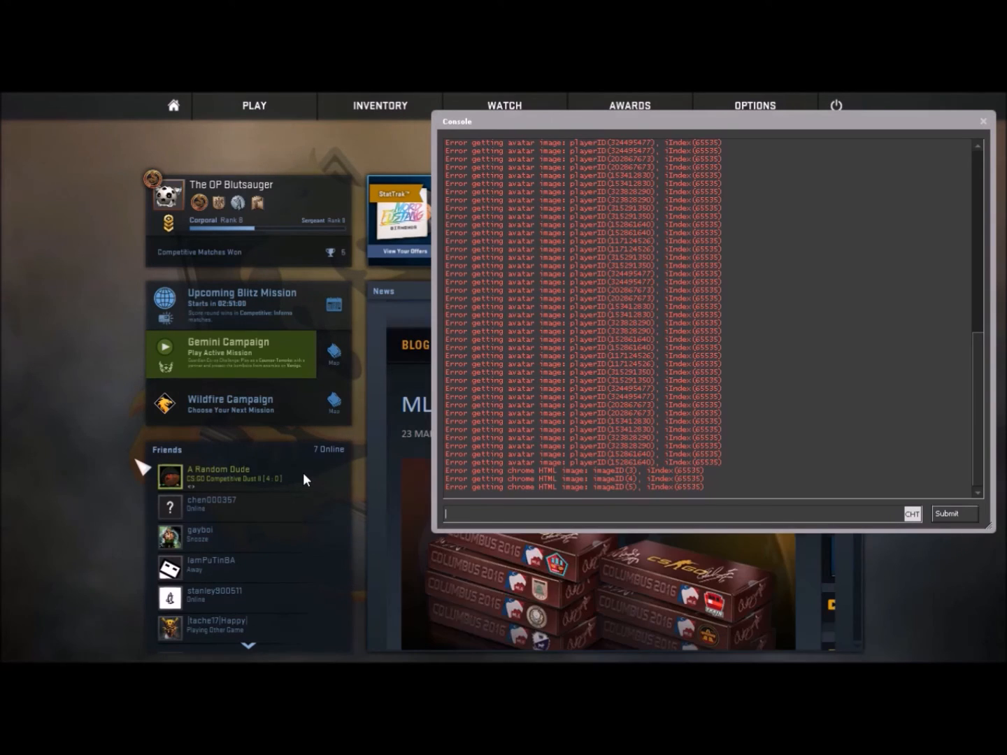
# Launch the custom map with the console command map teaching.
pyautogui.write('map teach')
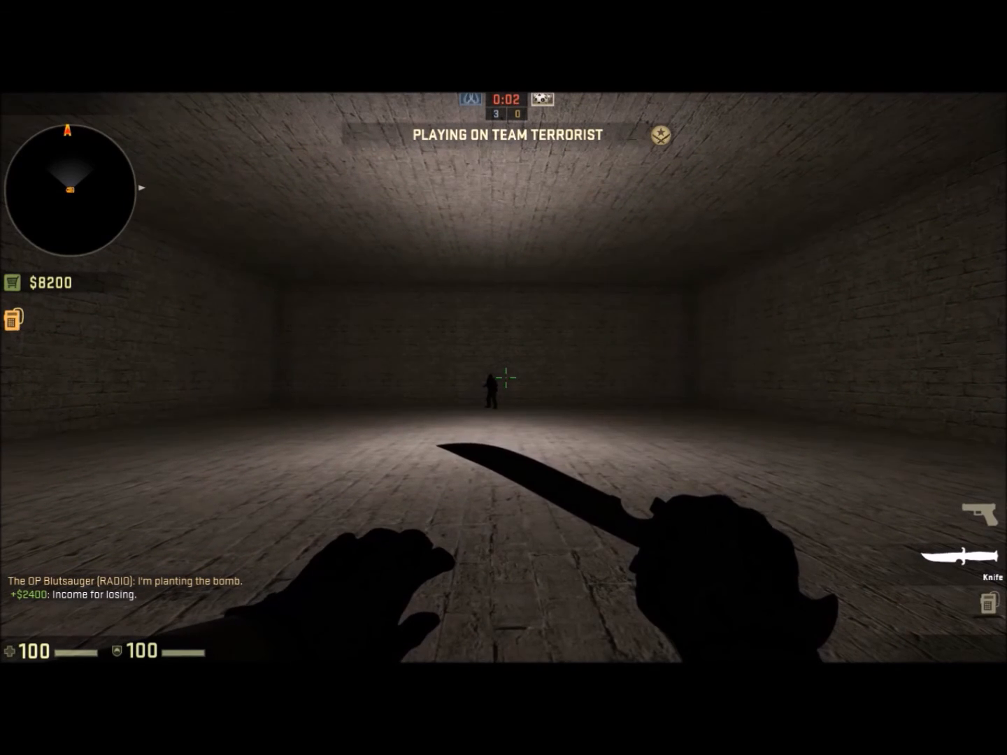
# Enter bot_knives_only in the console and play the round with a knife.
pyautogui.write('bot')
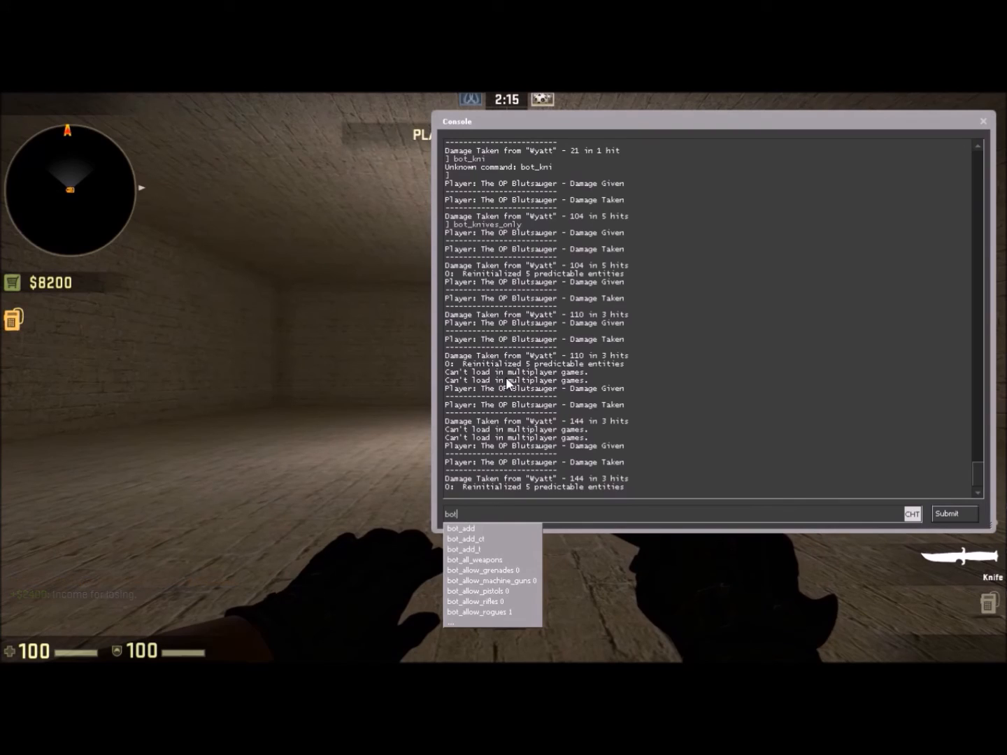
pyautogui.write('_knive')
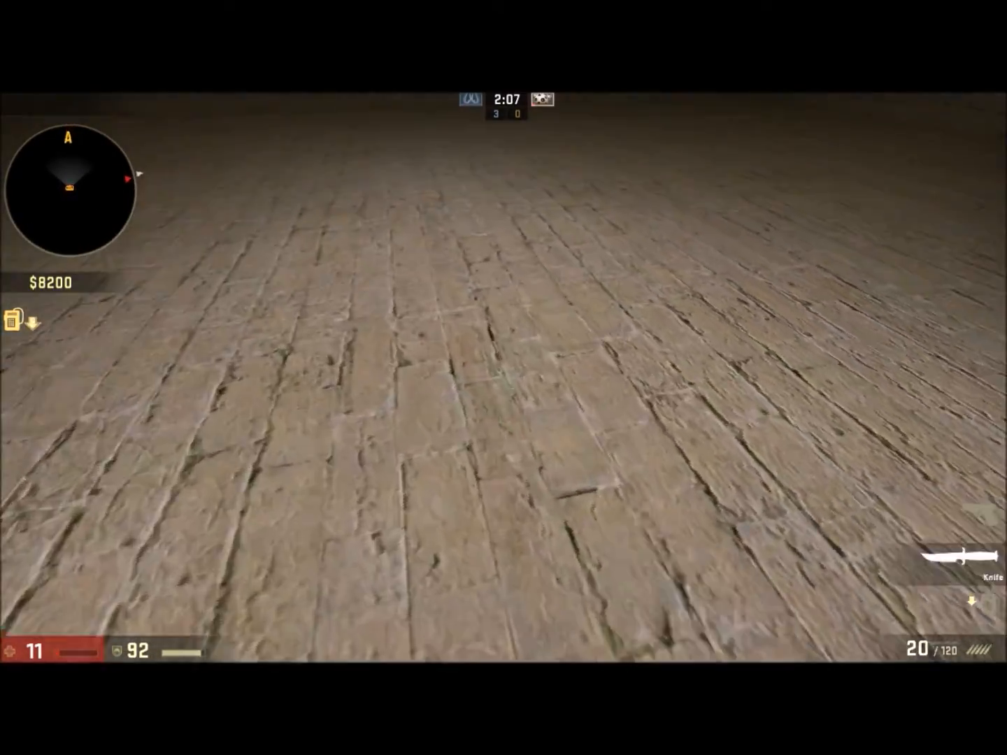
pyautogui.press('5')
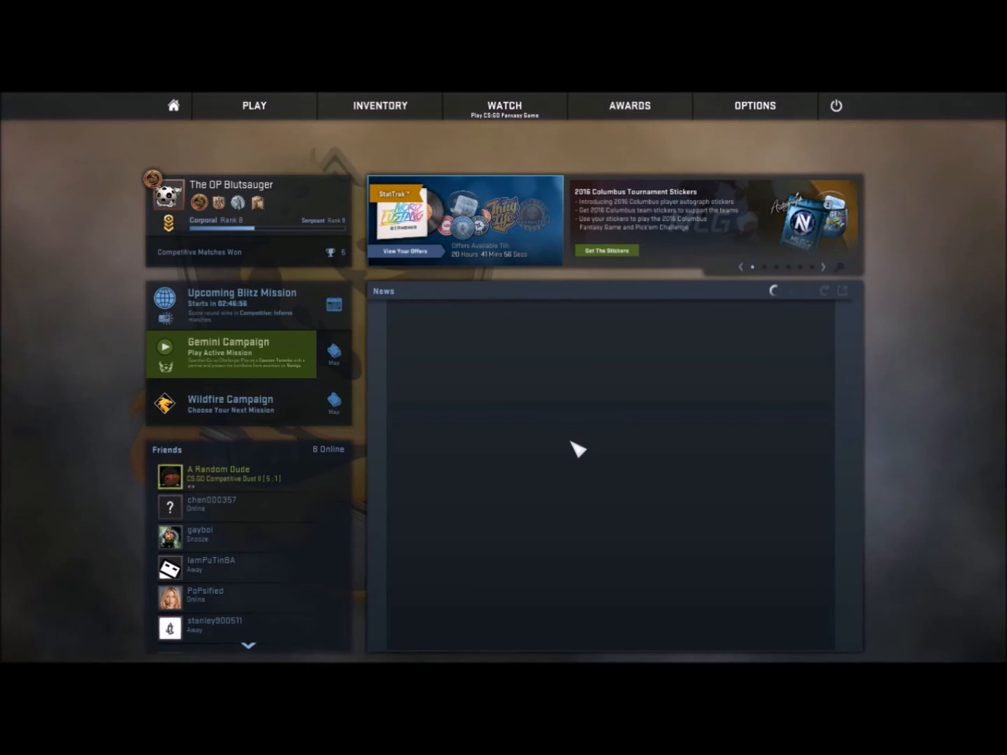
pyautogui.moveTo(522, 449)
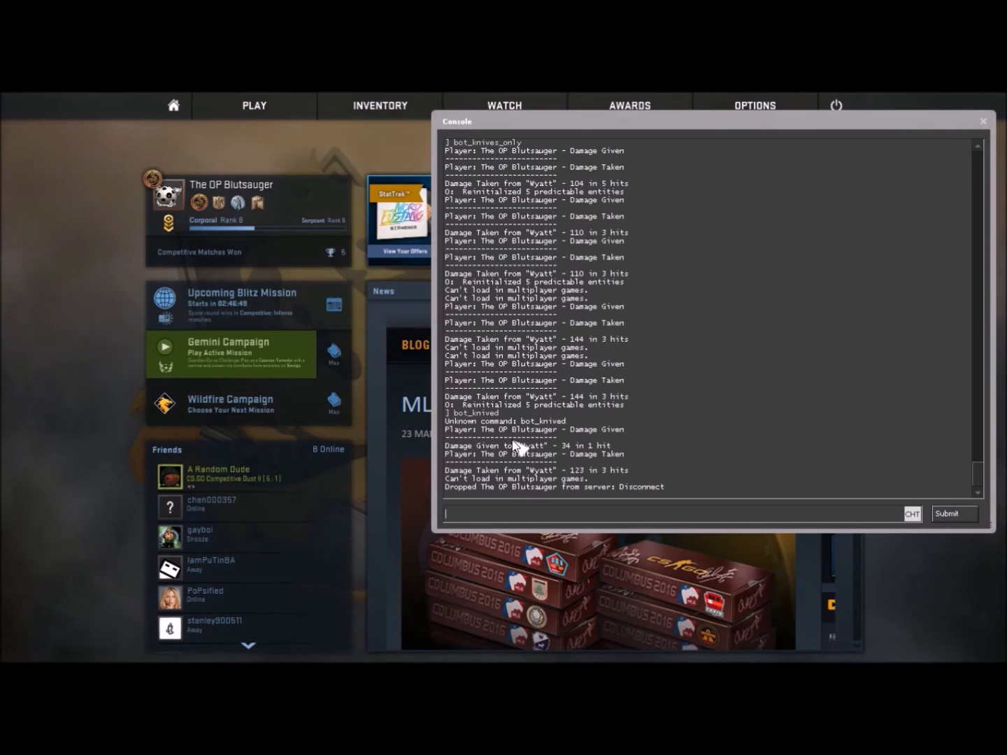
# Enter the workshop_publish console command, adding the workshop prefix before publish.
pyautogui.write('publis')
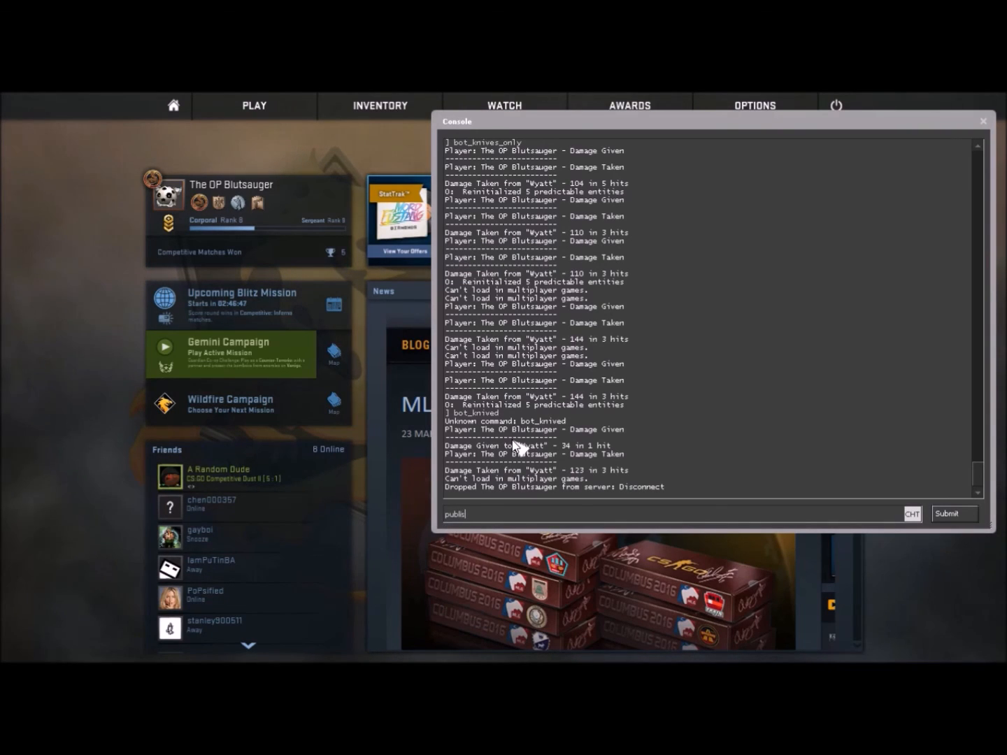
pyautogui.write('h_')
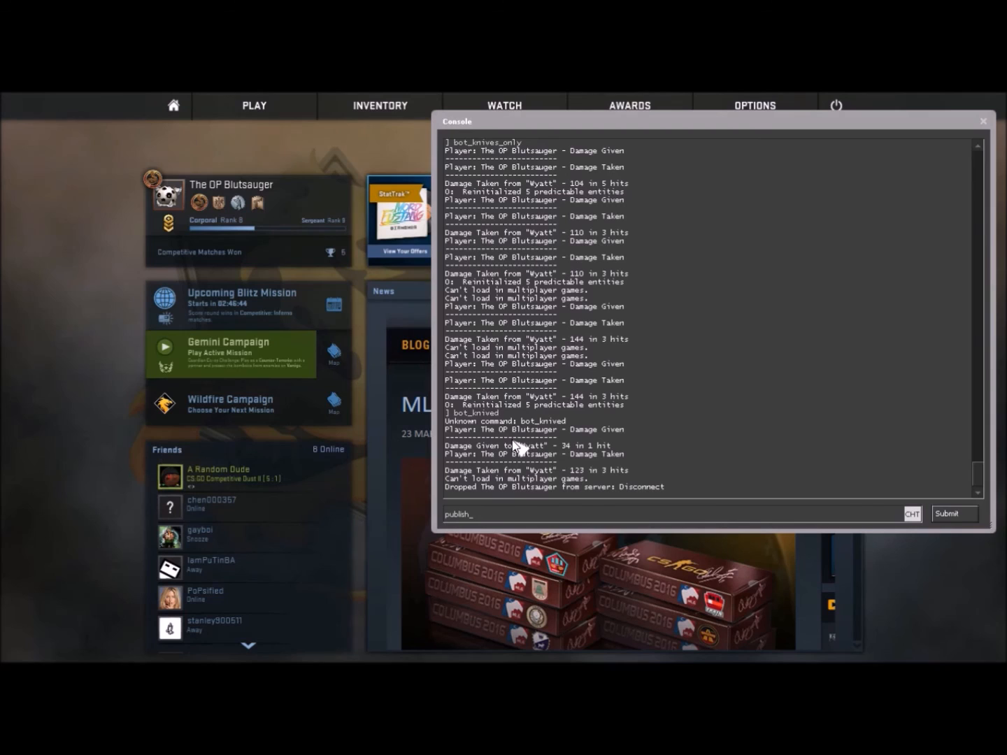
pyautogui.click(671, 515)
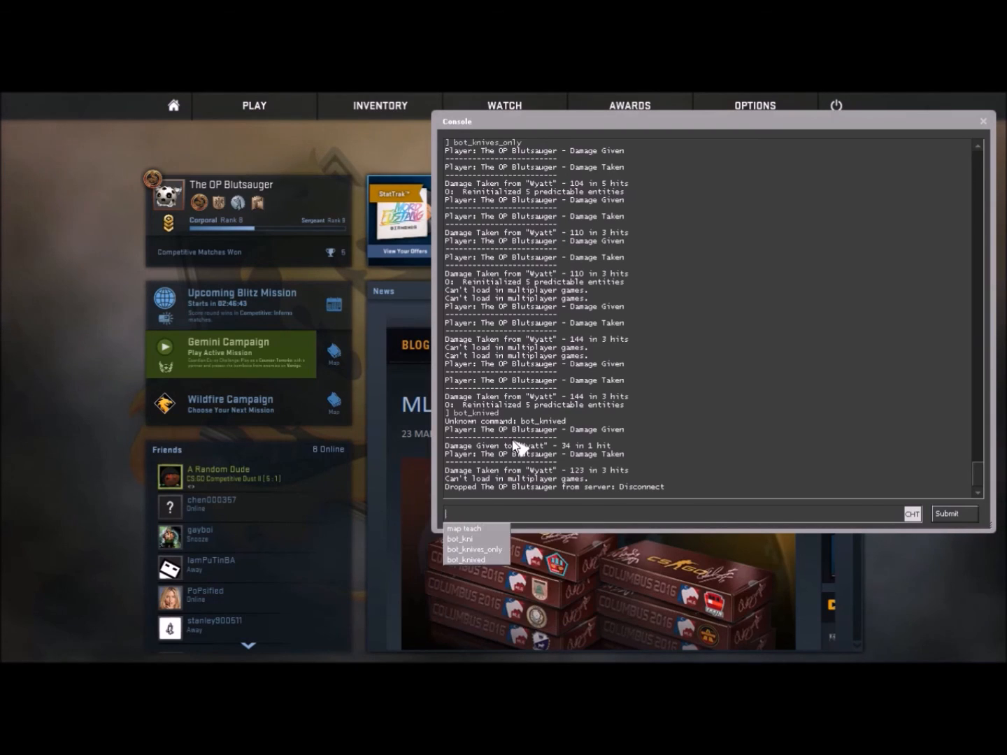
pyautogui.write('workshop')
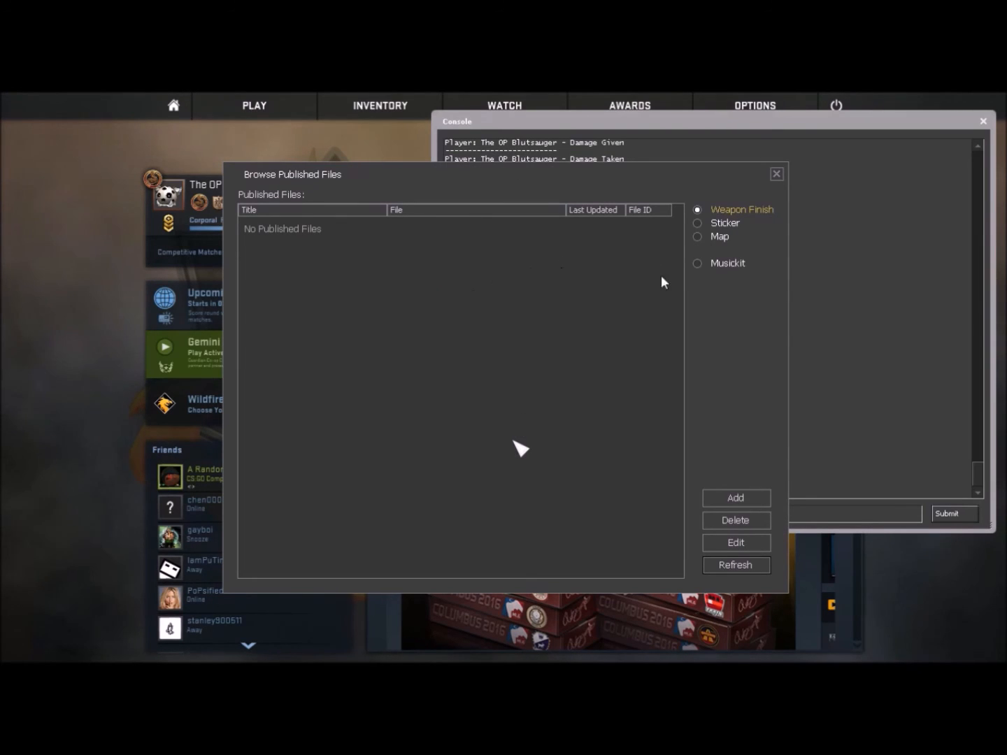
# Start a new map submission and begin browsing for its BSP file.
pyautogui.click(696, 237)
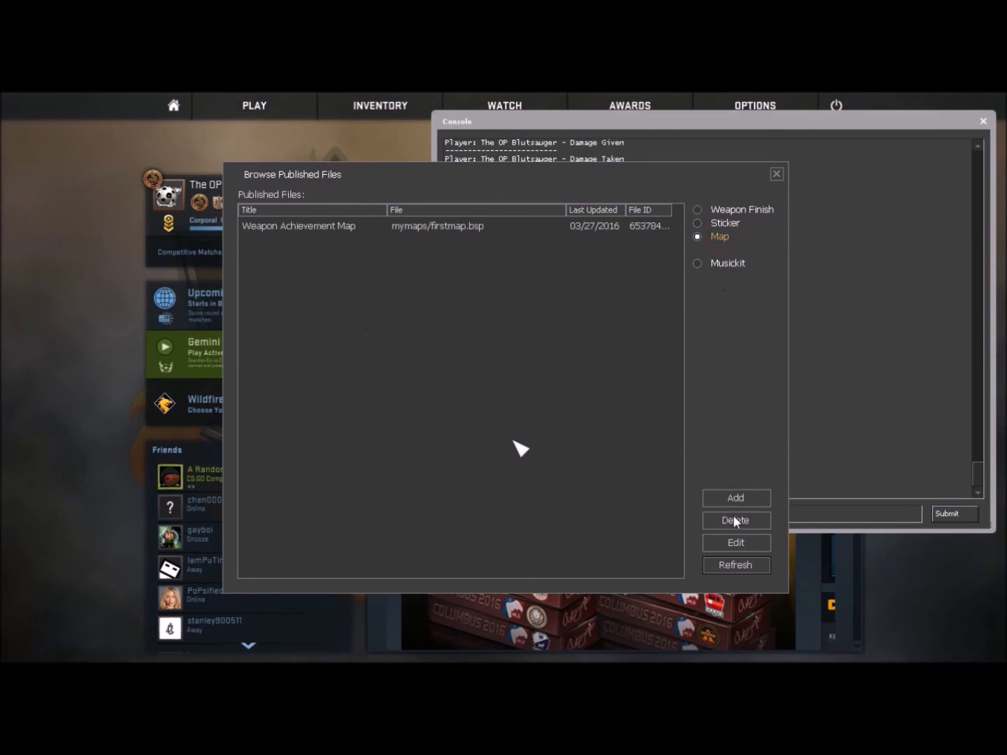
pyautogui.click(735, 498)
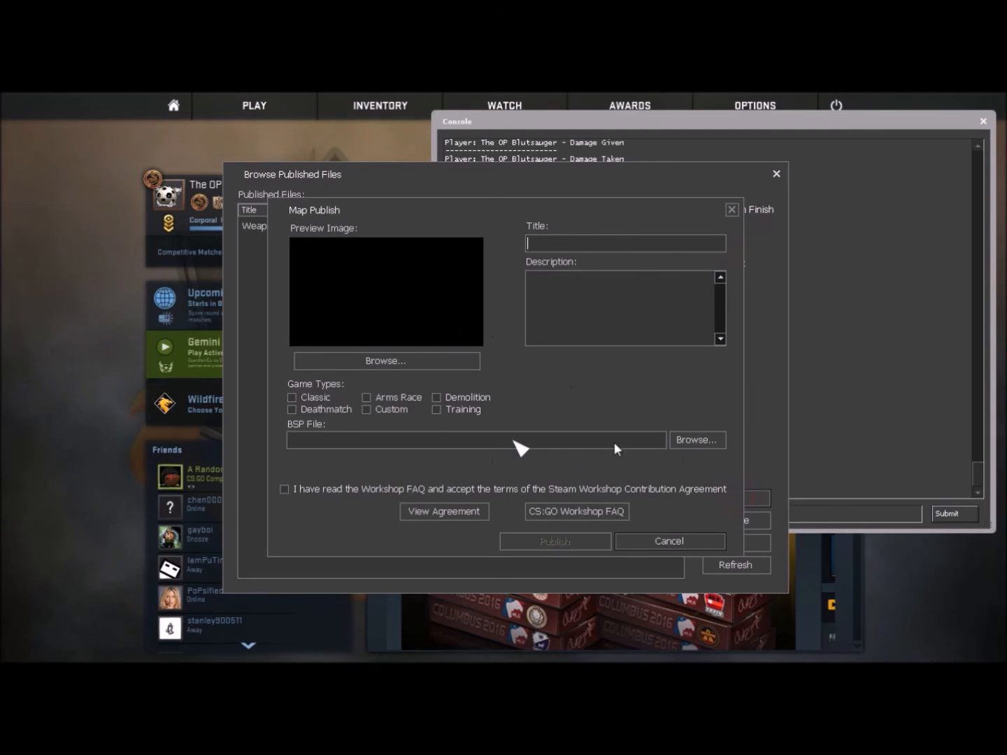
pyautogui.click(697, 439)
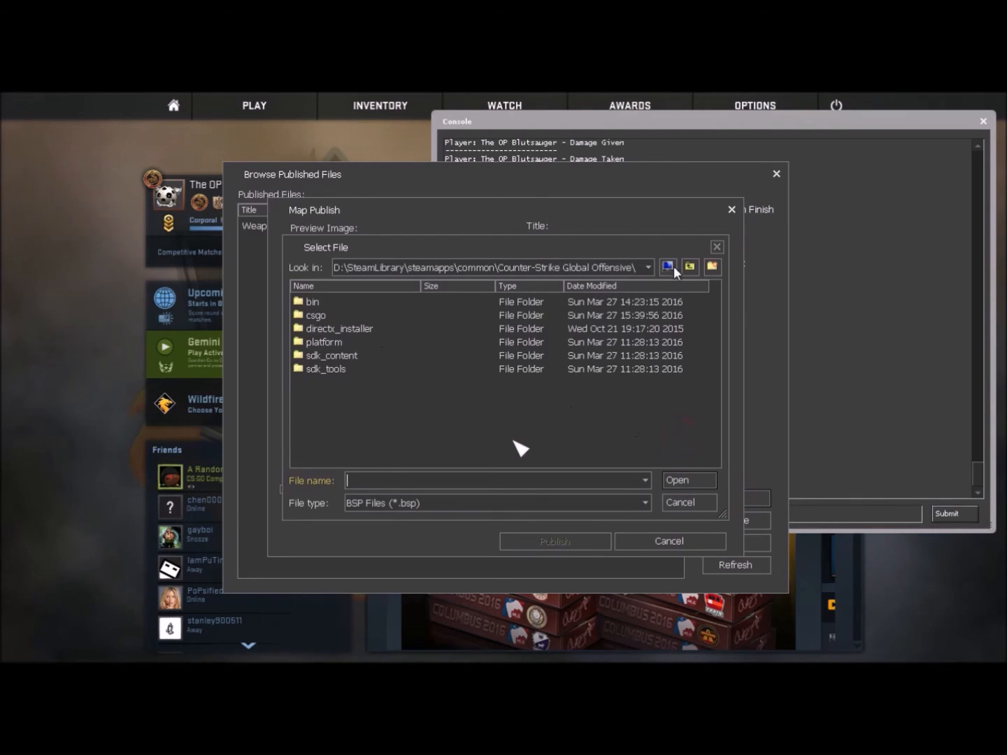
# Navigate to C:\Users\user\Downloads and select teaching.bsp as the map file.
pyautogui.click(690, 266)
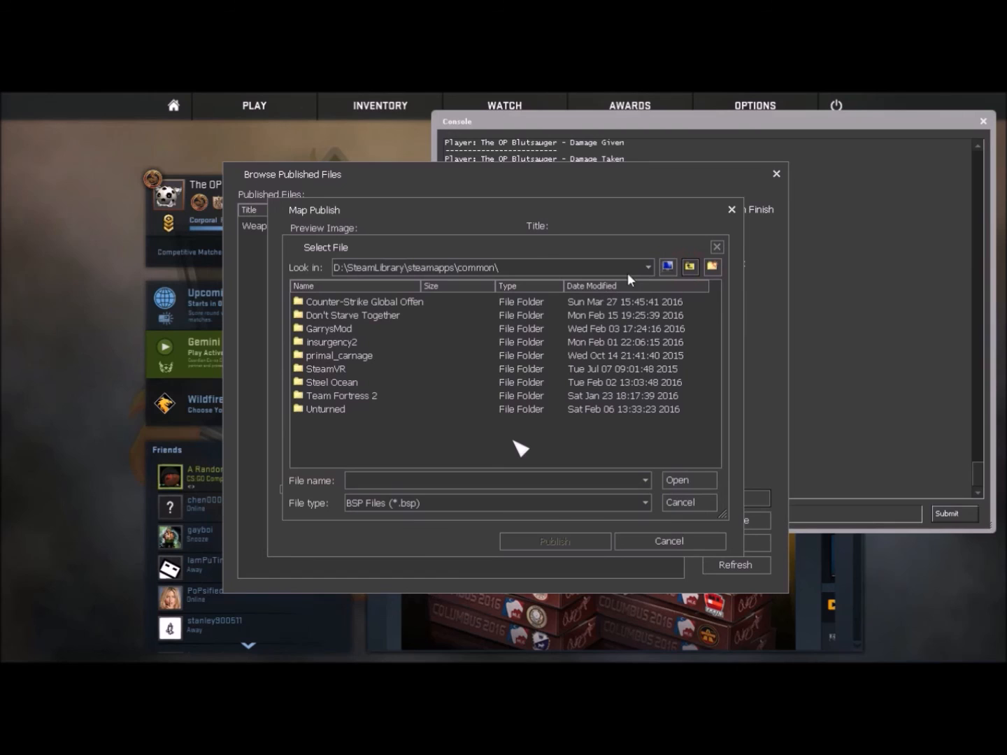
pyautogui.click(647, 267)
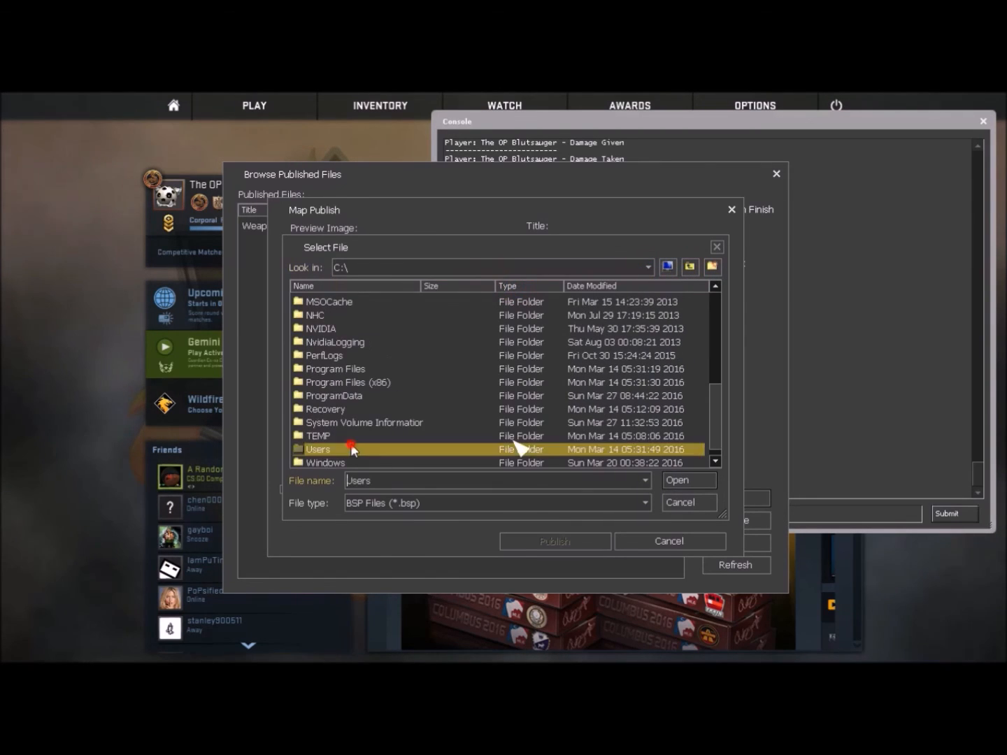
pyautogui.doubleClick(319, 449)
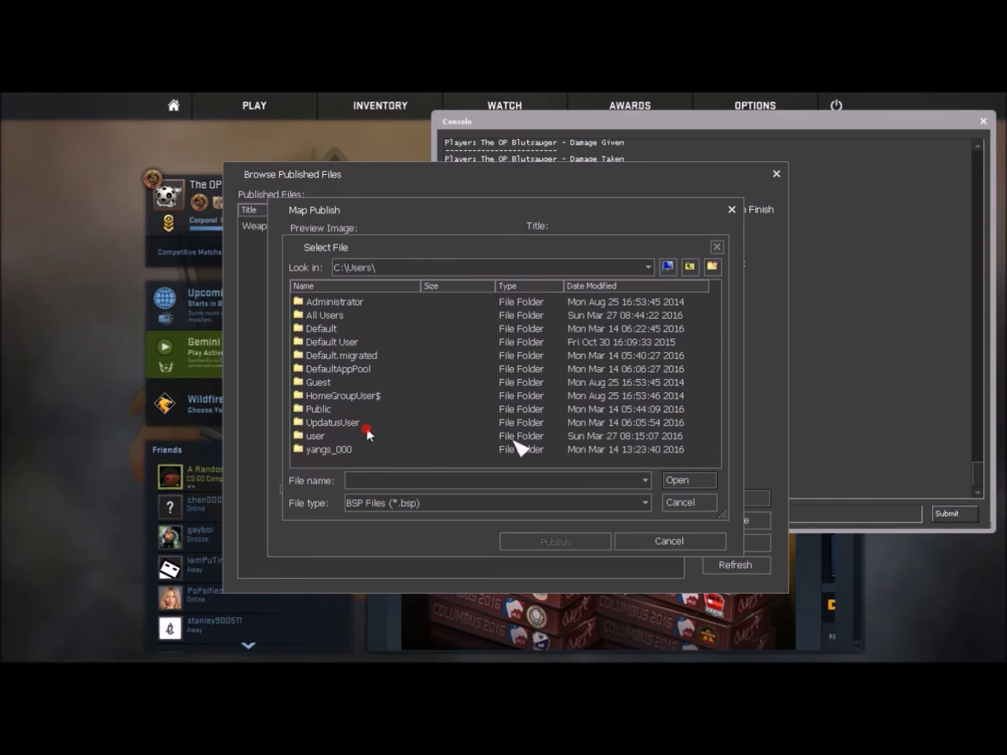
pyautogui.moveTo(391, 437)
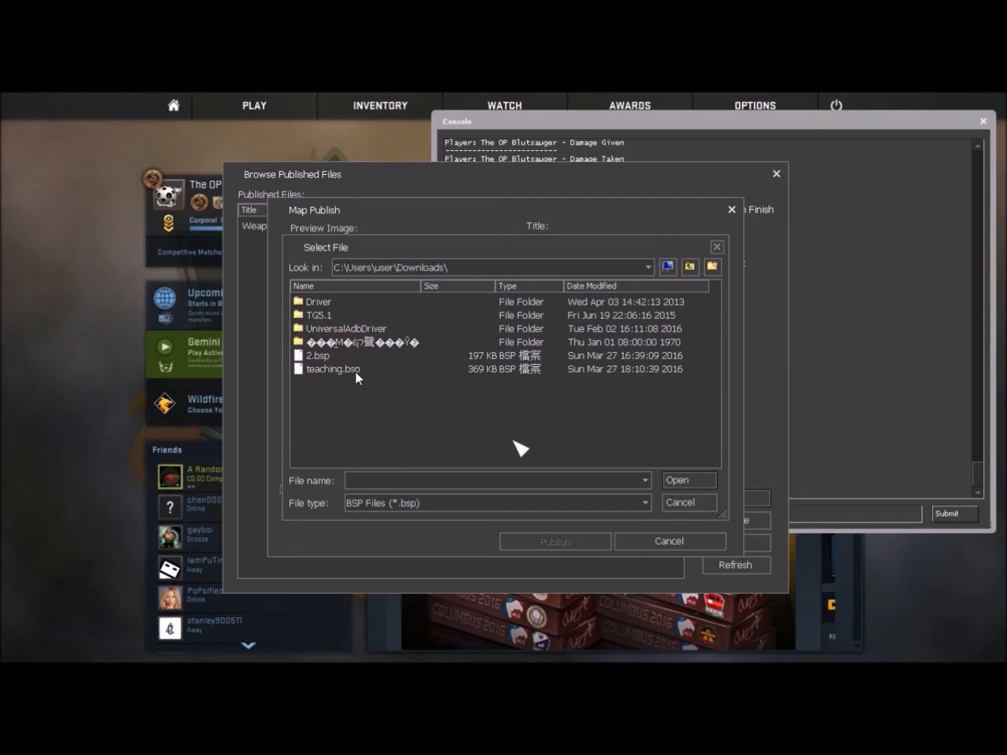
pyautogui.click(688, 480)
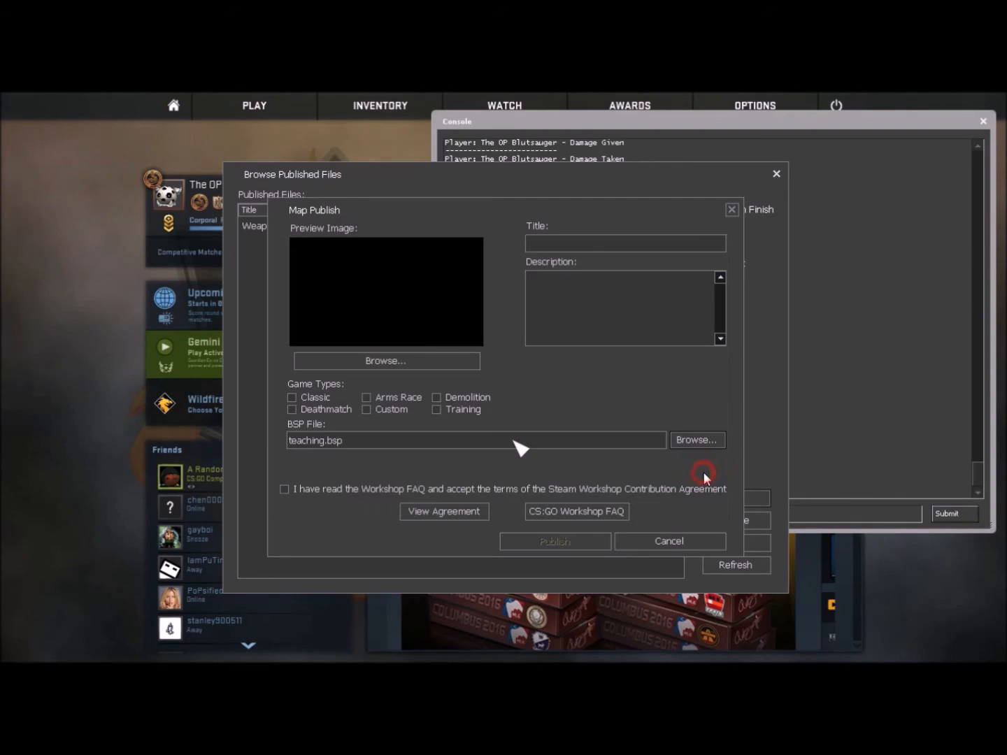
# Skip the preview image, enter 'awdfa' as placeholder title/description, tick the game types and accept the contribution terms.
pyautogui.click(386, 361)
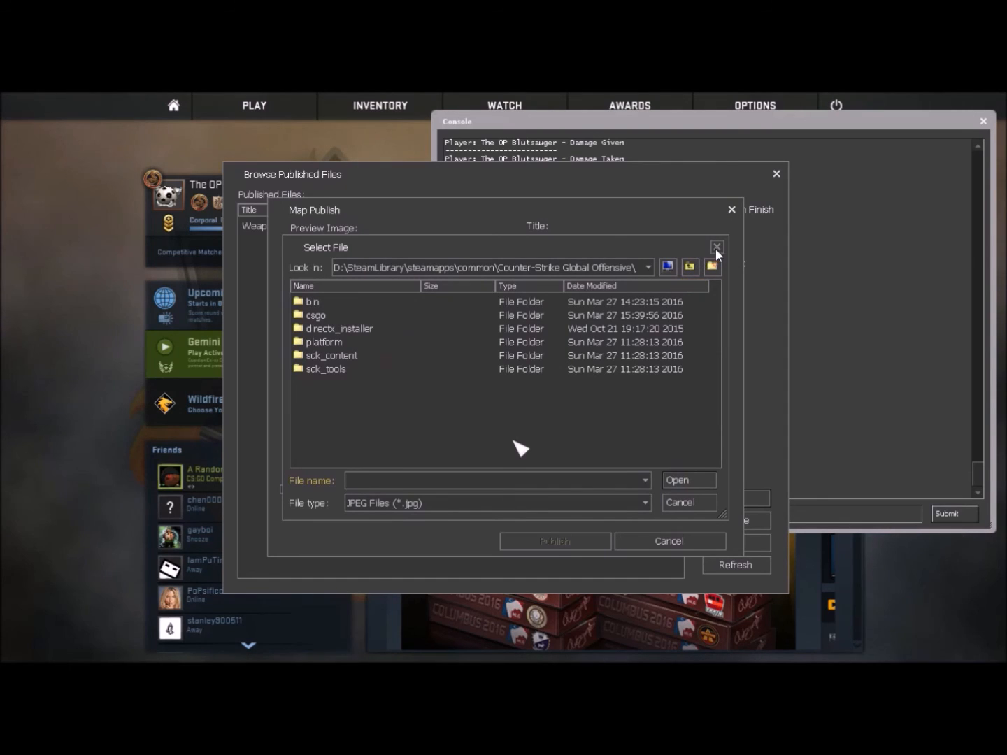
pyautogui.click(716, 246)
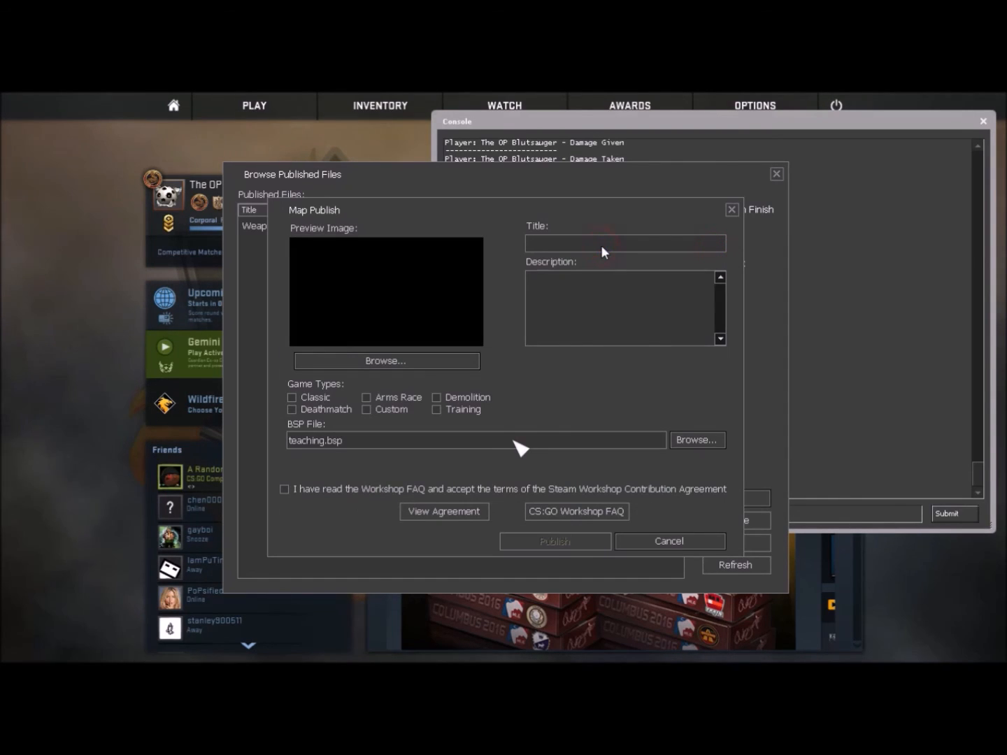
pyautogui.write('awdfa')
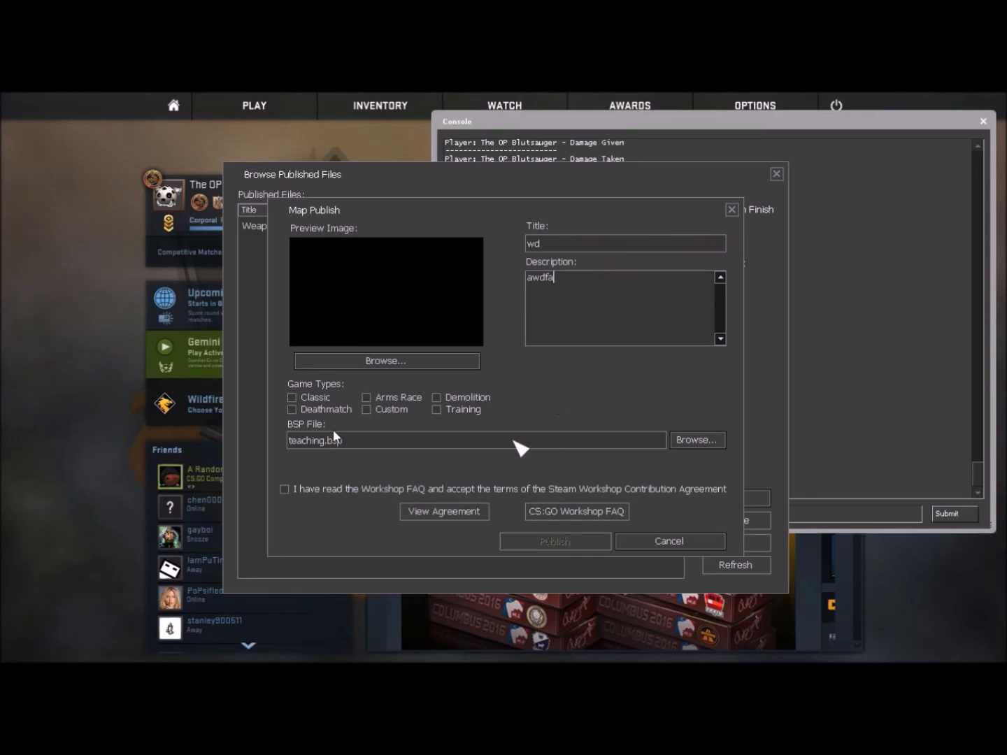
pyautogui.click(366, 408)
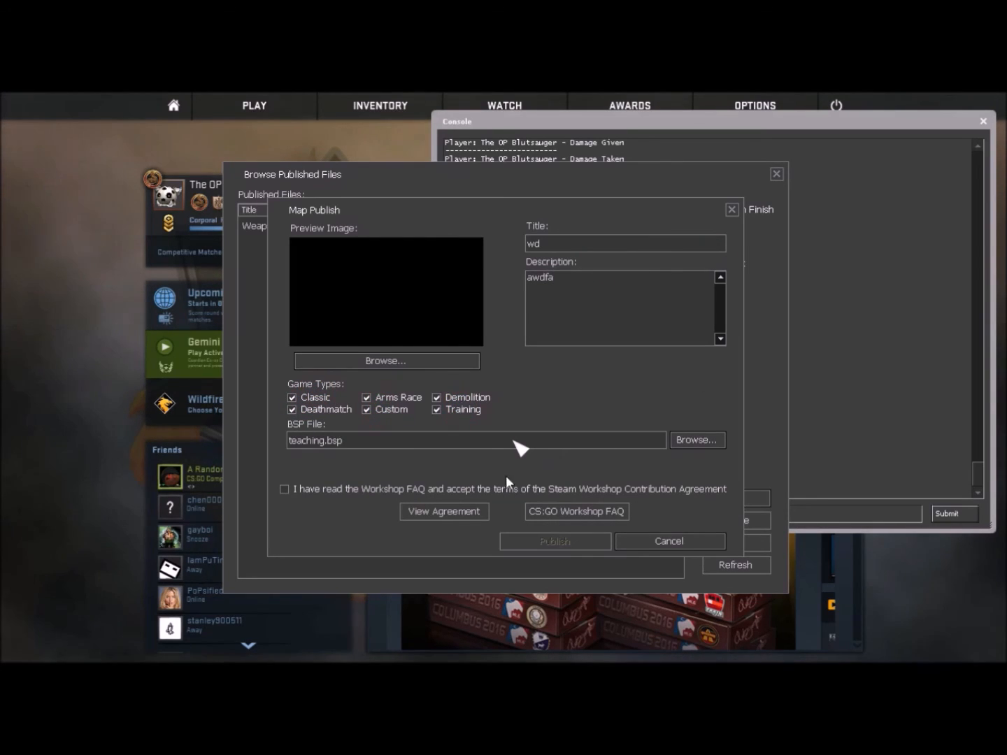
pyautogui.click(286, 490)
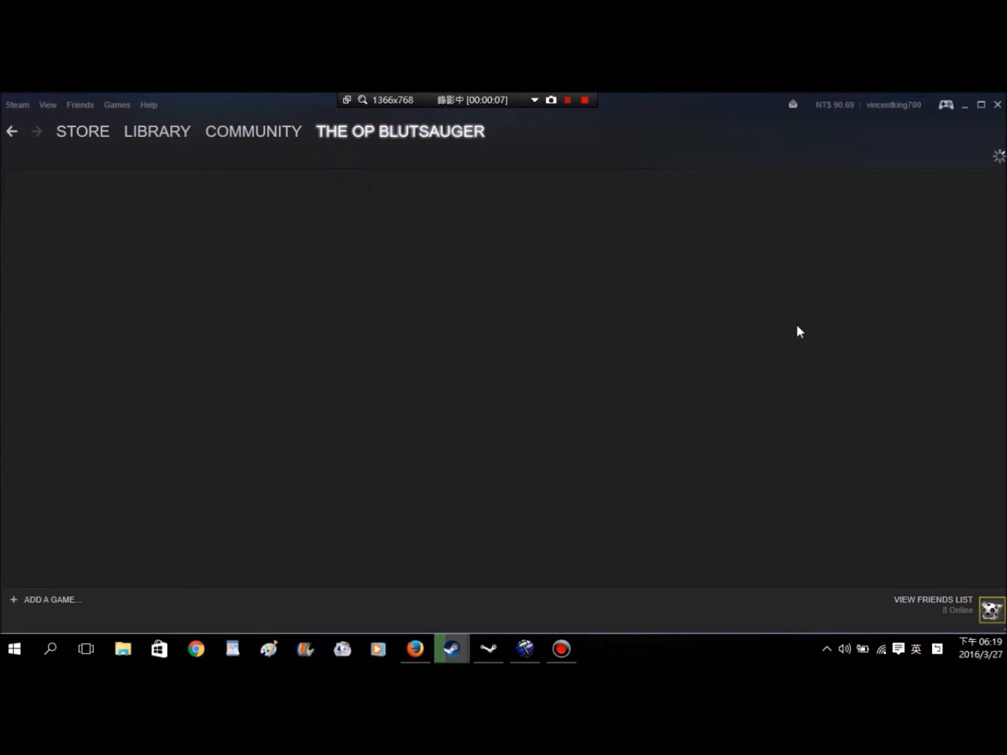
pyautogui.moveTo(914, 361)
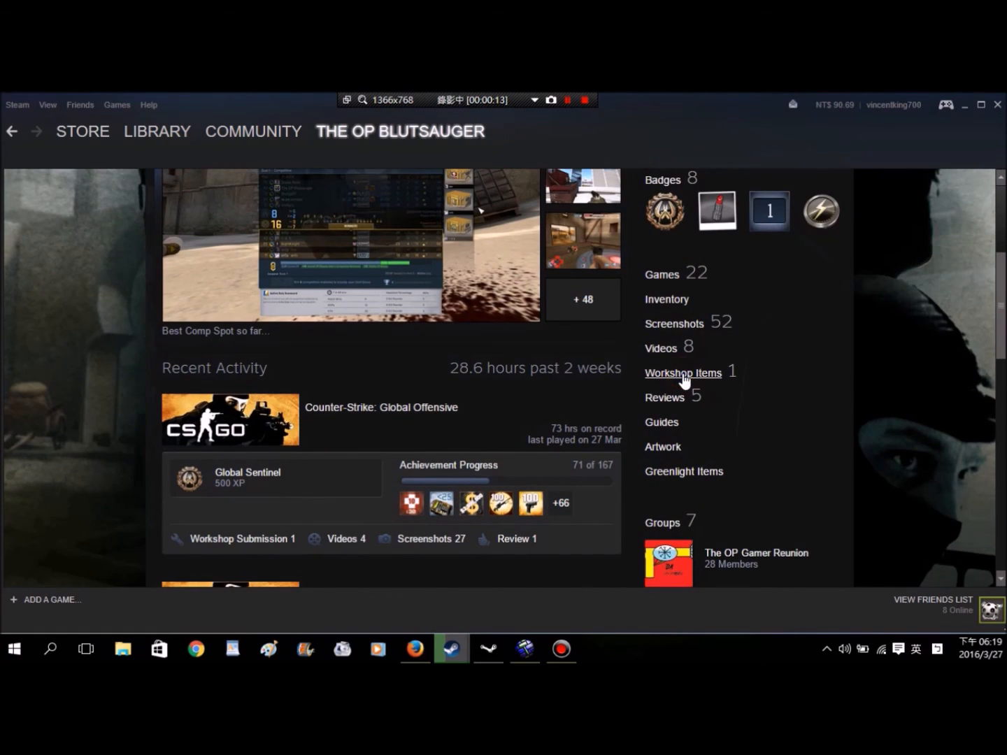
# From the profile's Workshop Items, view the Weapon Achievement Map page down to its game modes and author stats.
pyautogui.click(682, 372)
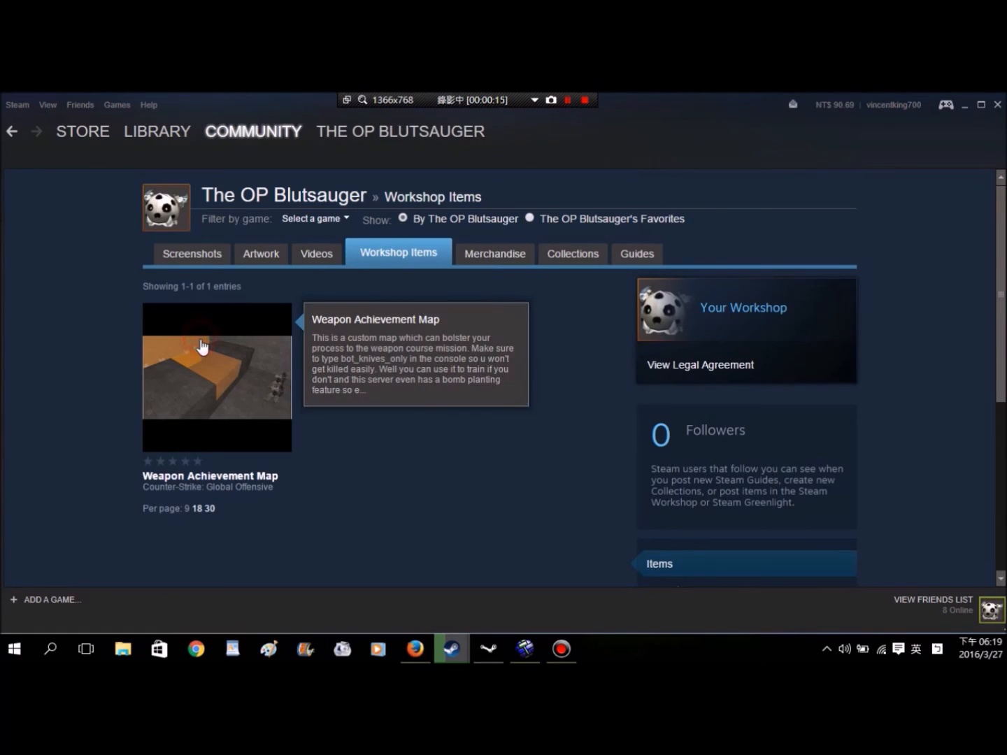
pyautogui.click(216, 377)
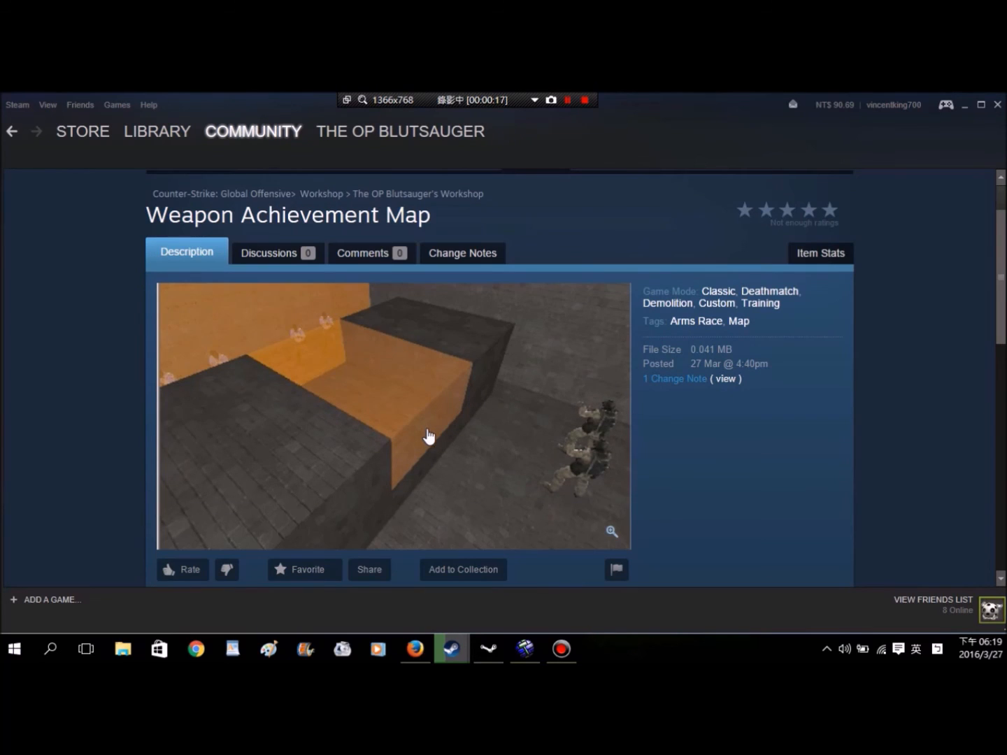
pyautogui.scroll(-3)
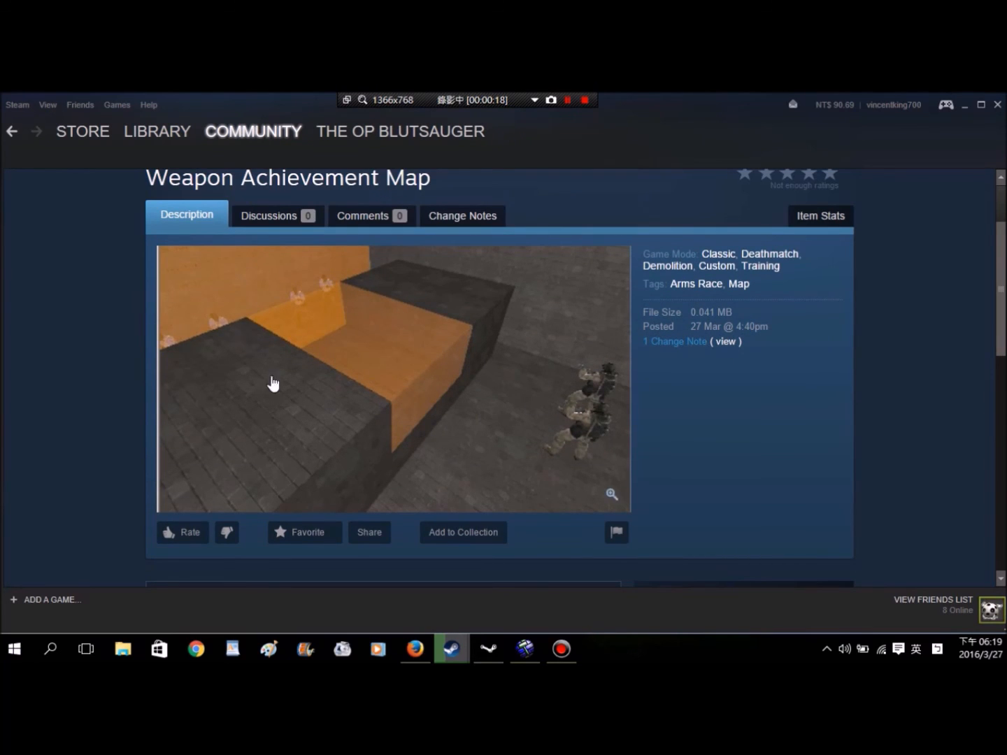
pyautogui.scroll(-3)
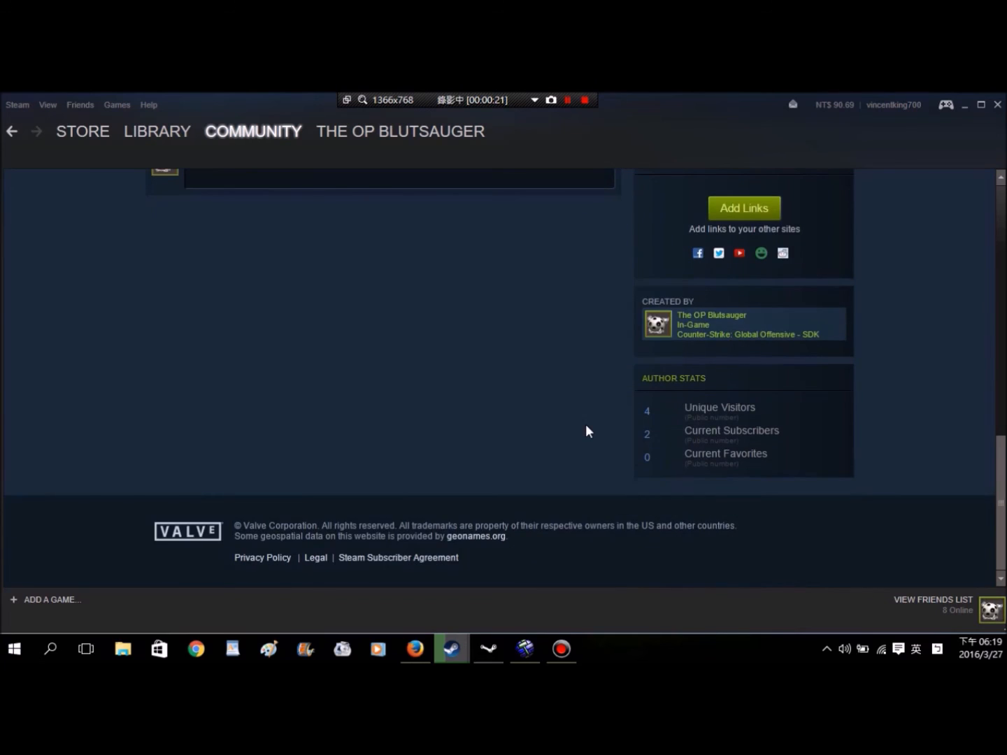